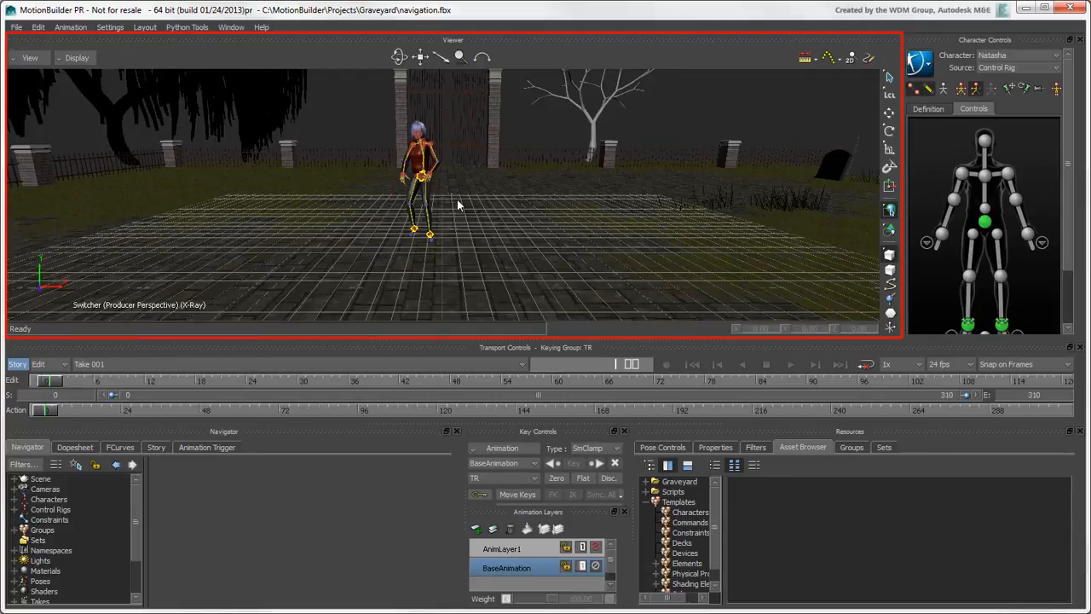
mouse_move(551, 162)
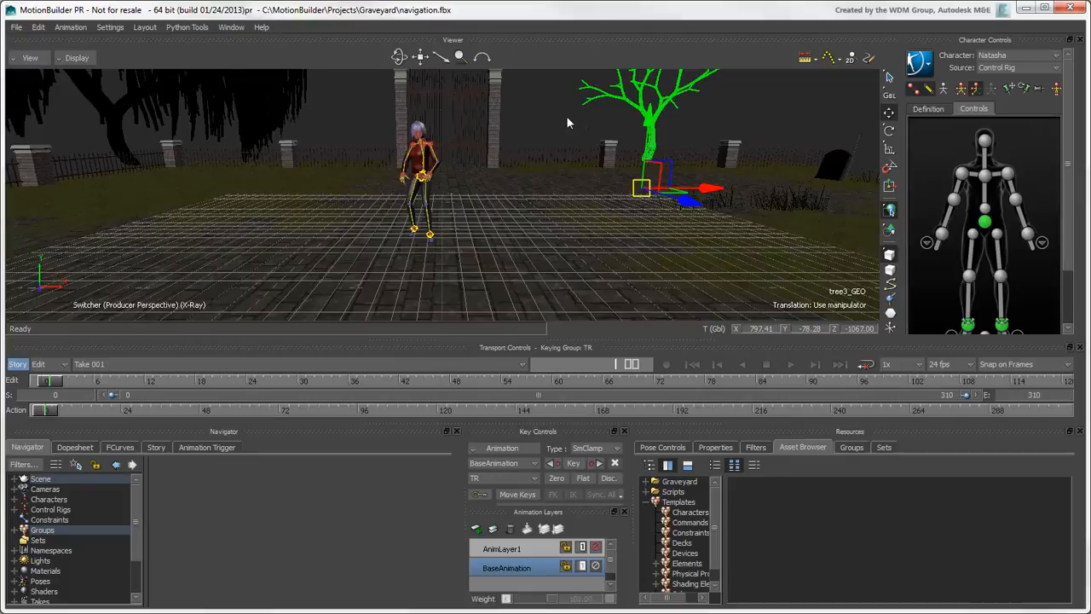
Open the Layout menu to choose the Preview layout.
left_click(144, 27)
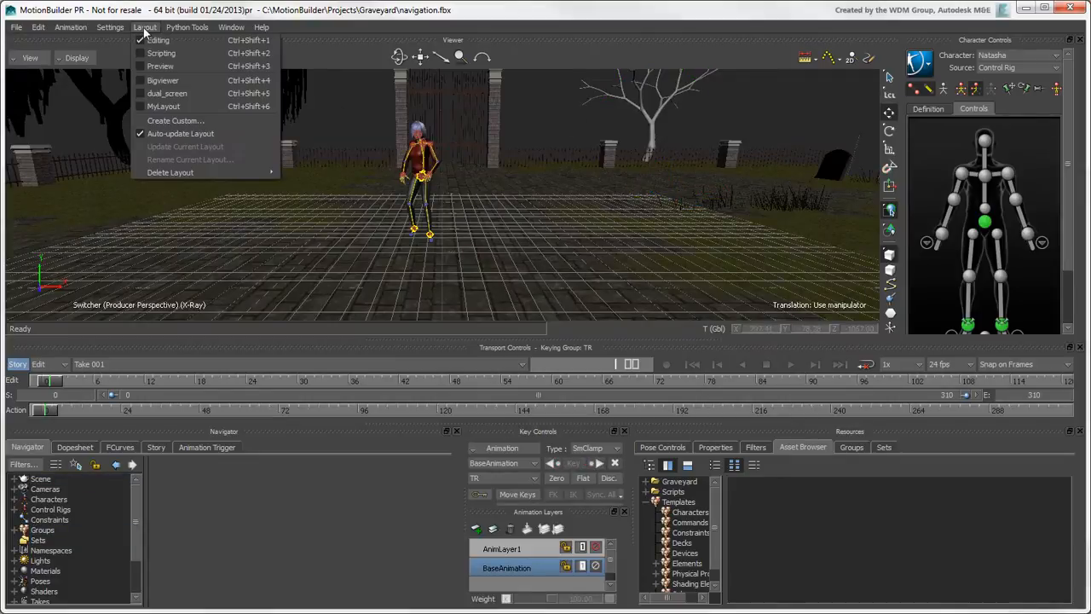
mouse_move(158, 40)
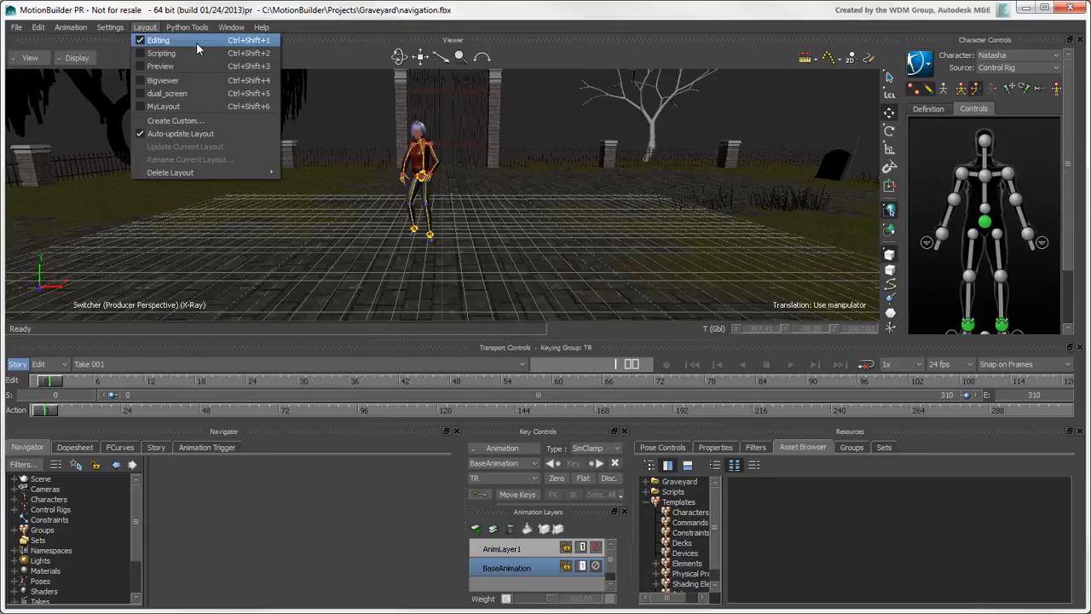
mouse_move(206, 65)
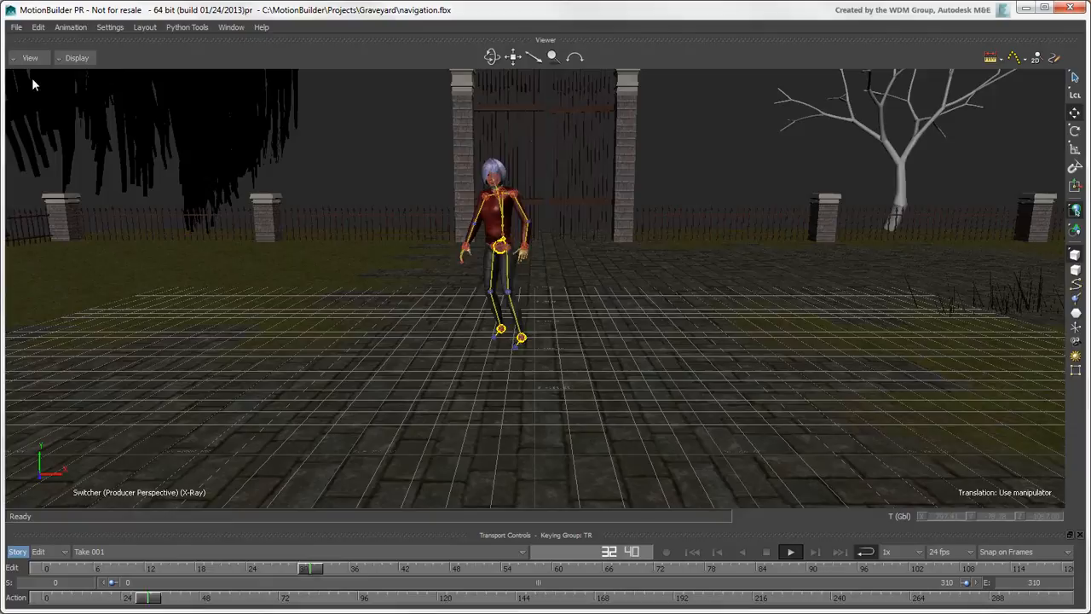
Stop Natasha's animation playback and rewind the timeline to frame one.
left_click(30, 57)
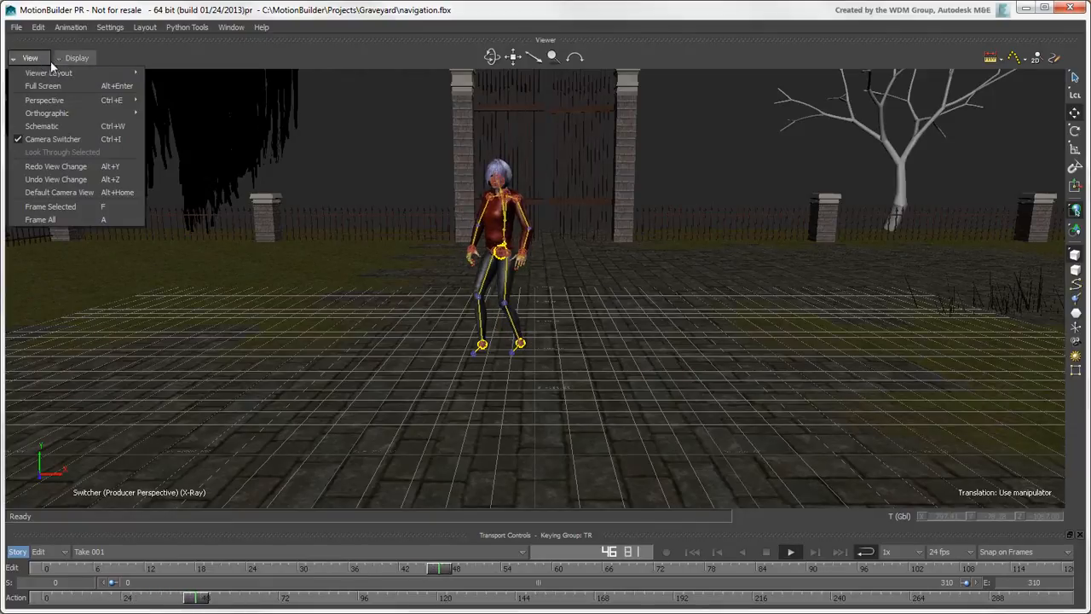
mouse_move(43, 85)
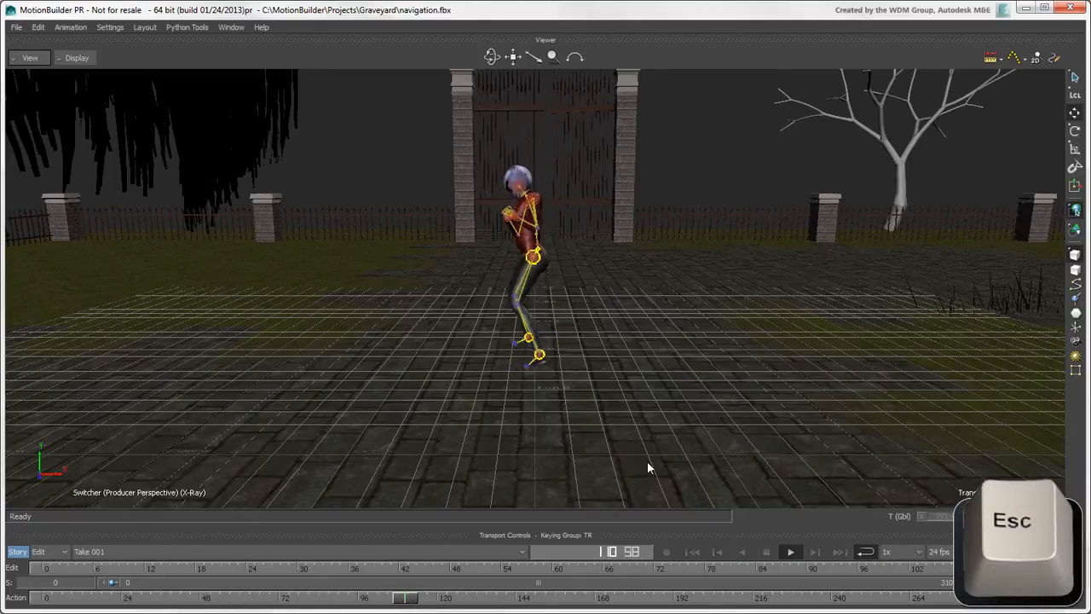
left_click(766, 552)
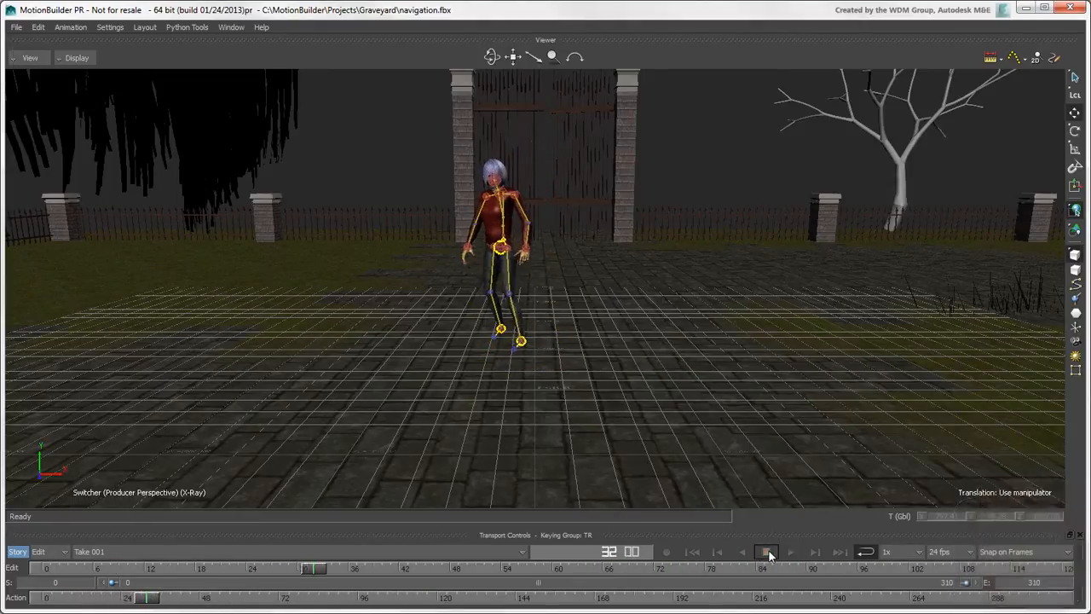
left_click(765, 552)
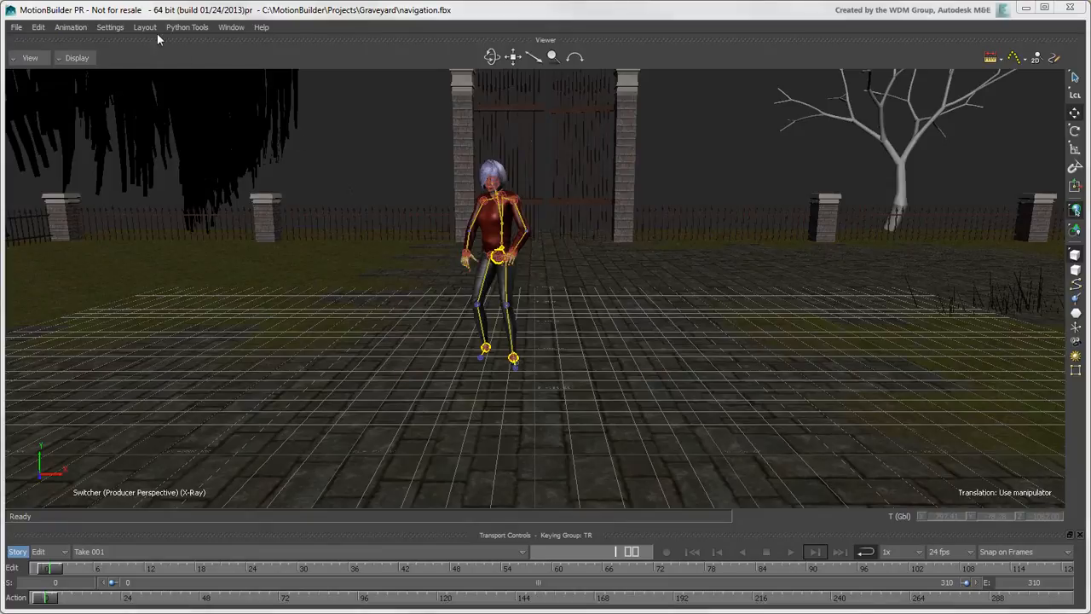
Choose the Bigviewer layout from the Layout menu.
left_click(144, 26)
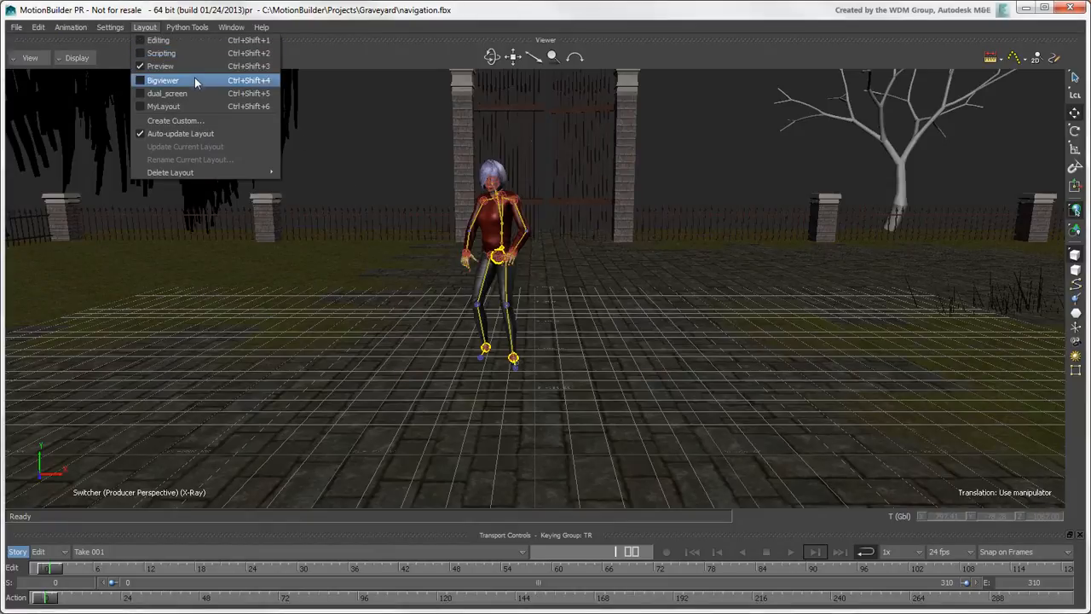
left_click(162, 80)
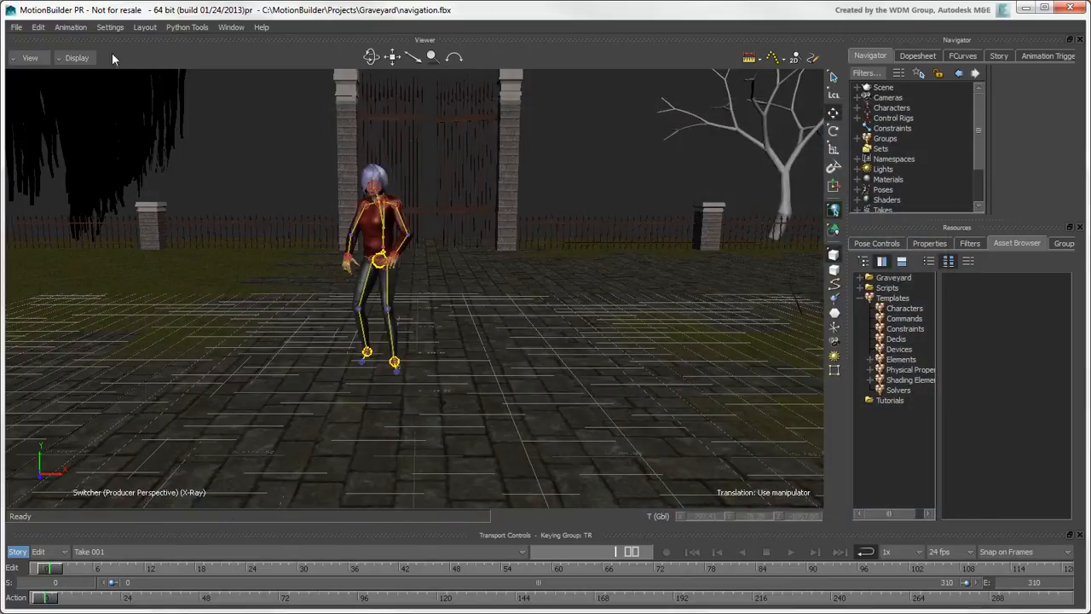
Enable Show the ViewCube in Preferences and confirm the update notice.
left_click(110, 26)
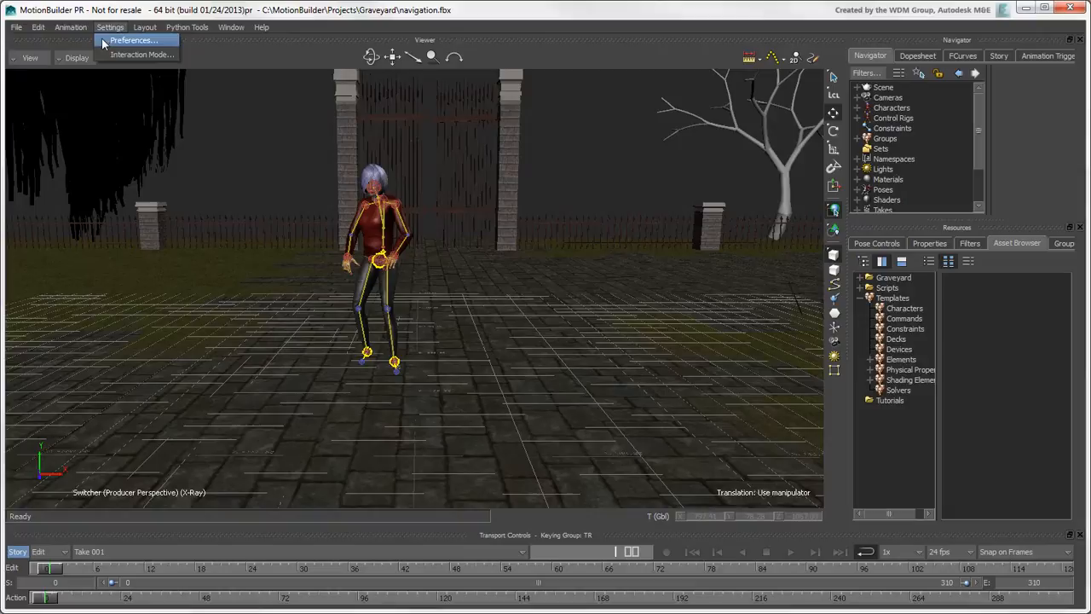
left_click(133, 40)
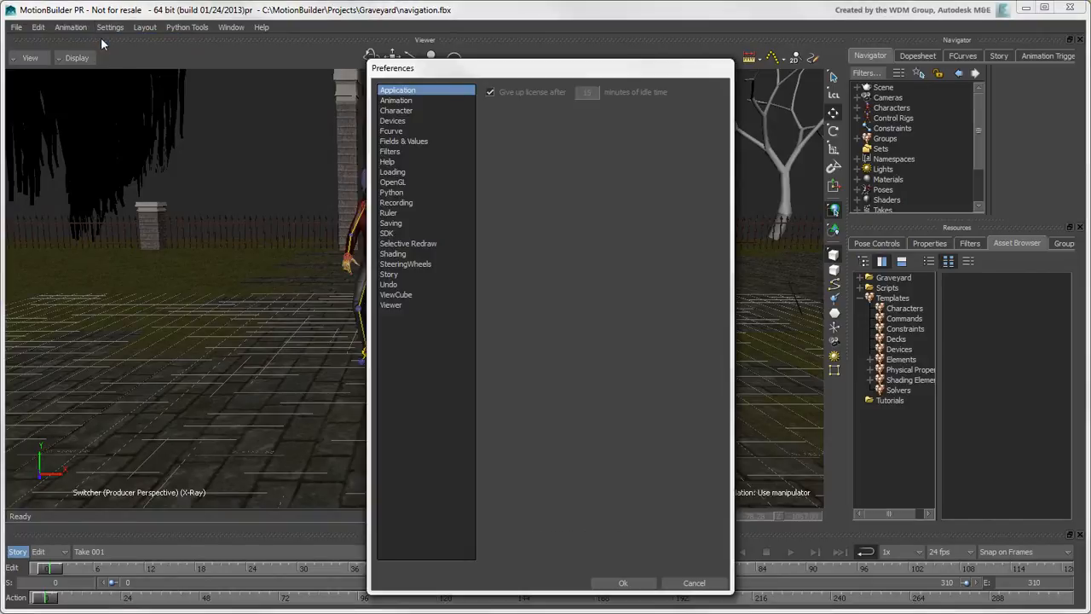
left_click(396, 295)
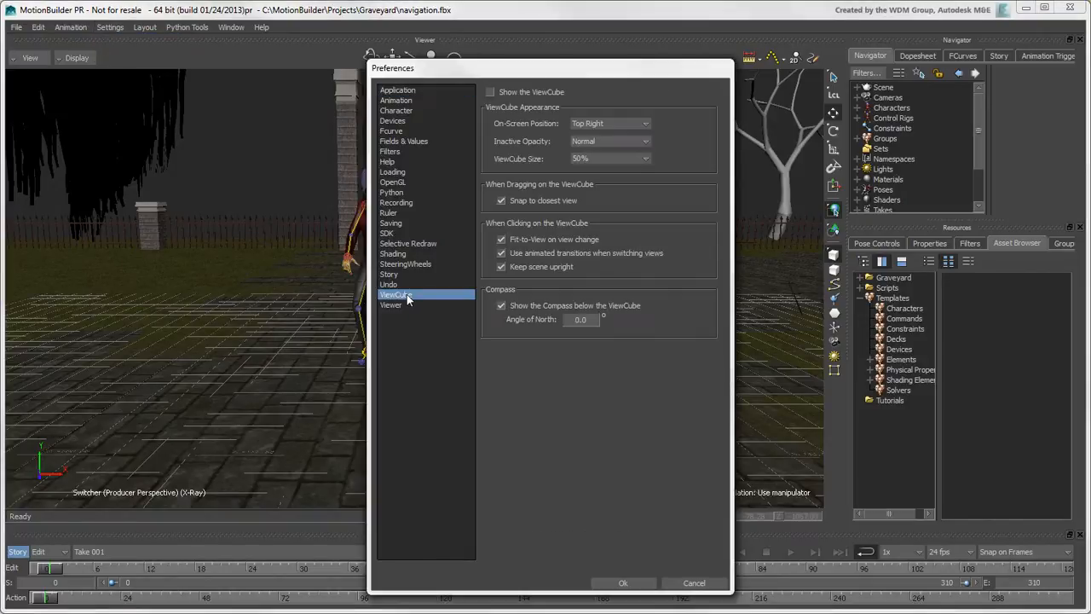
left_click(491, 92)
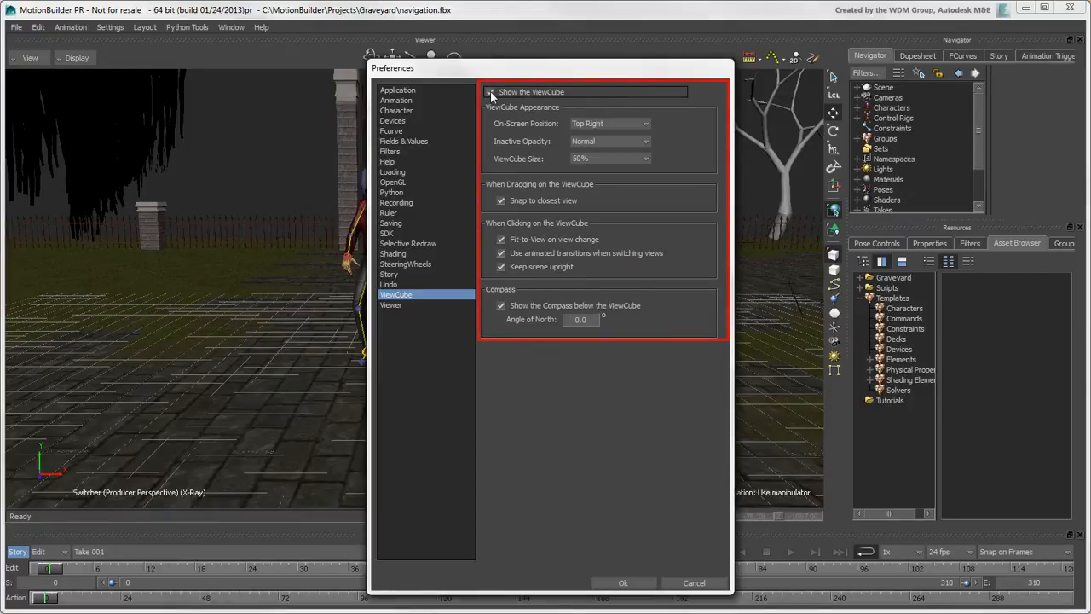
left_click(491, 92)
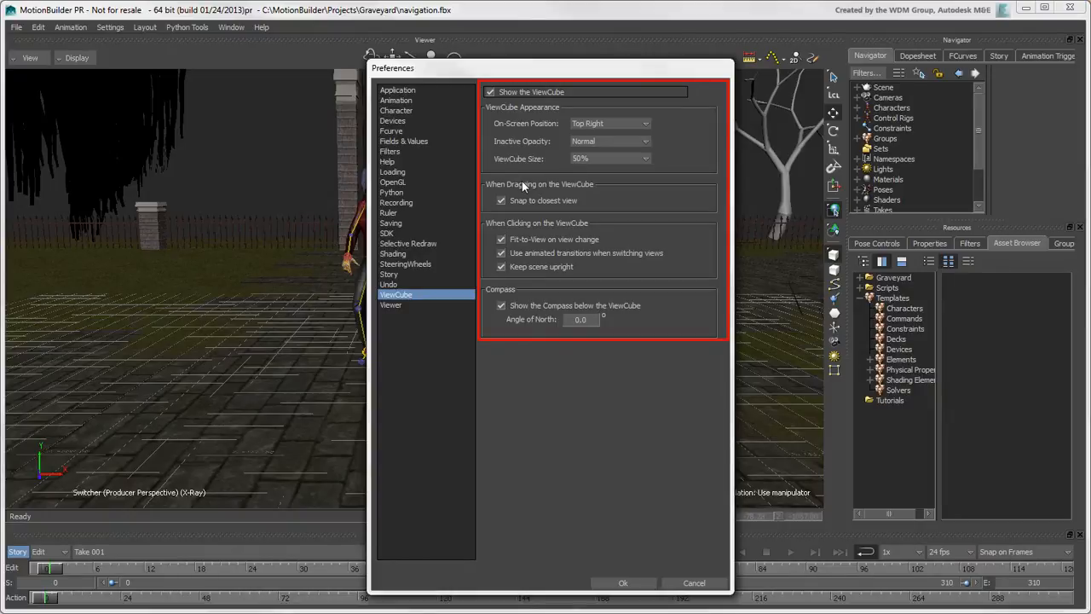
left_click(622, 583)
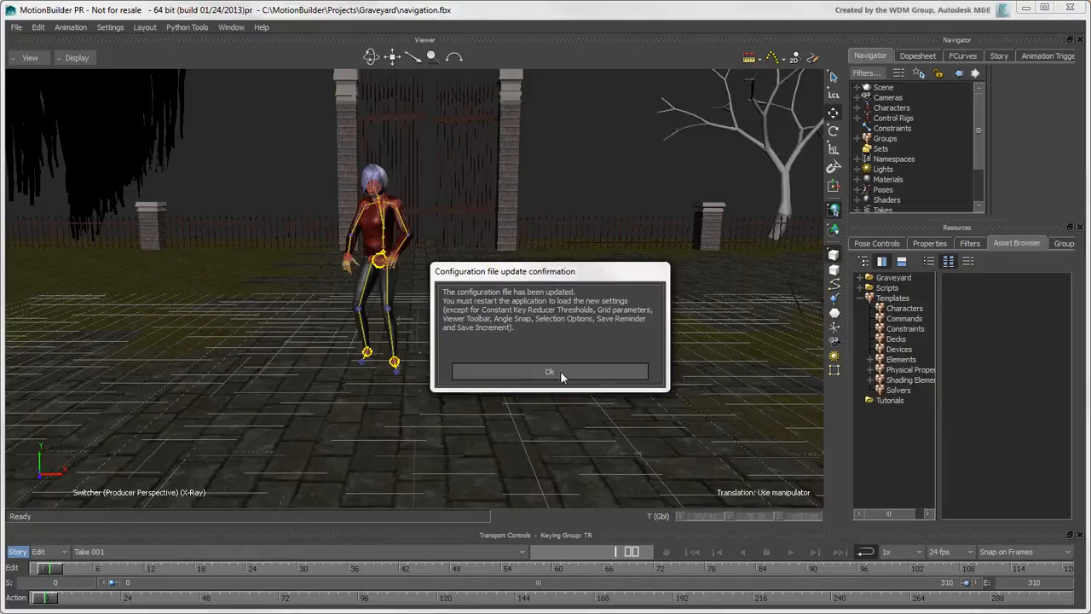
left_click(550, 373)
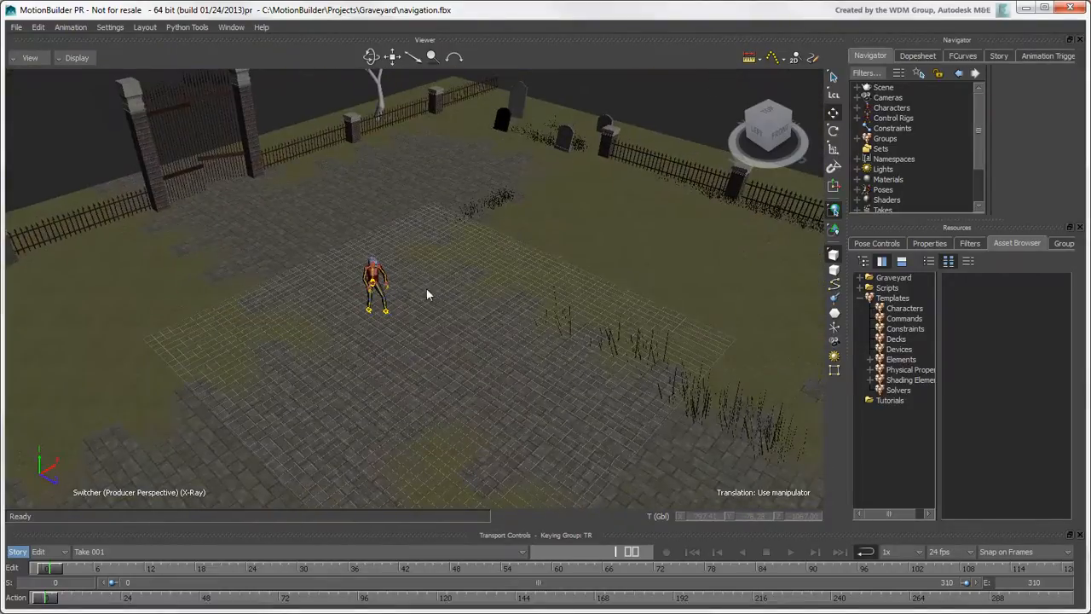
Snap the camera to the front view using the ViewCube's FRONT face.
left_click(376, 286)
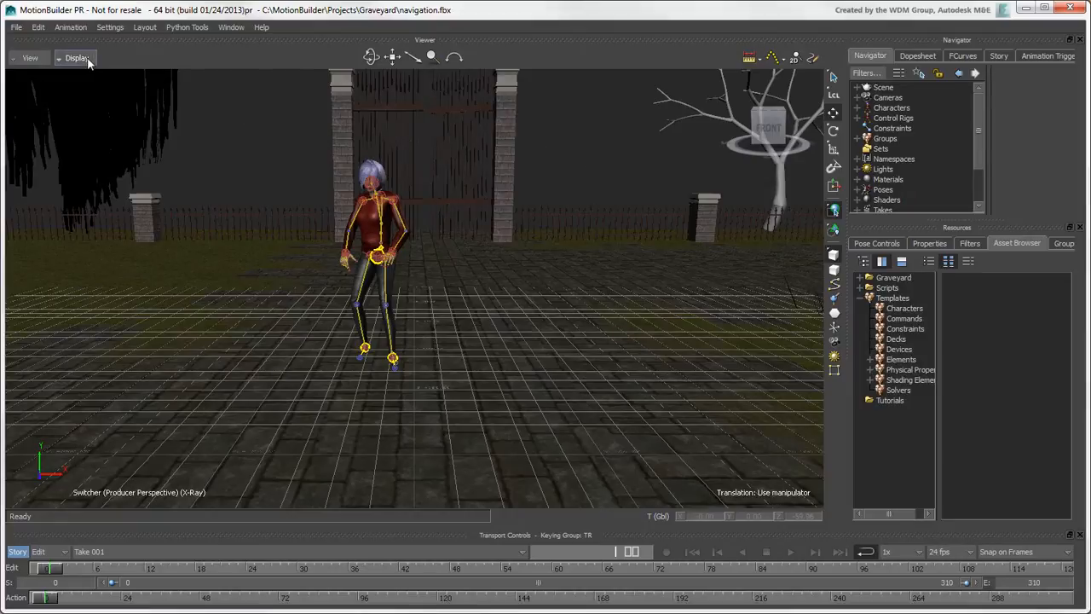
Uncheck Display ViewCube in the viewer's Head-up Display options.
left_click(77, 57)
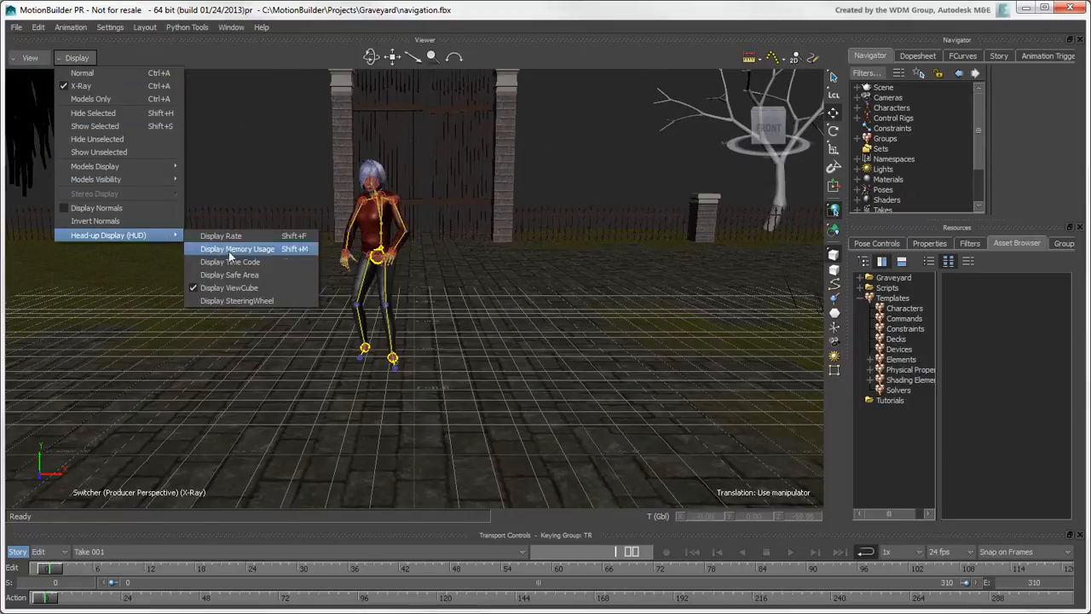
mouse_move(229, 287)
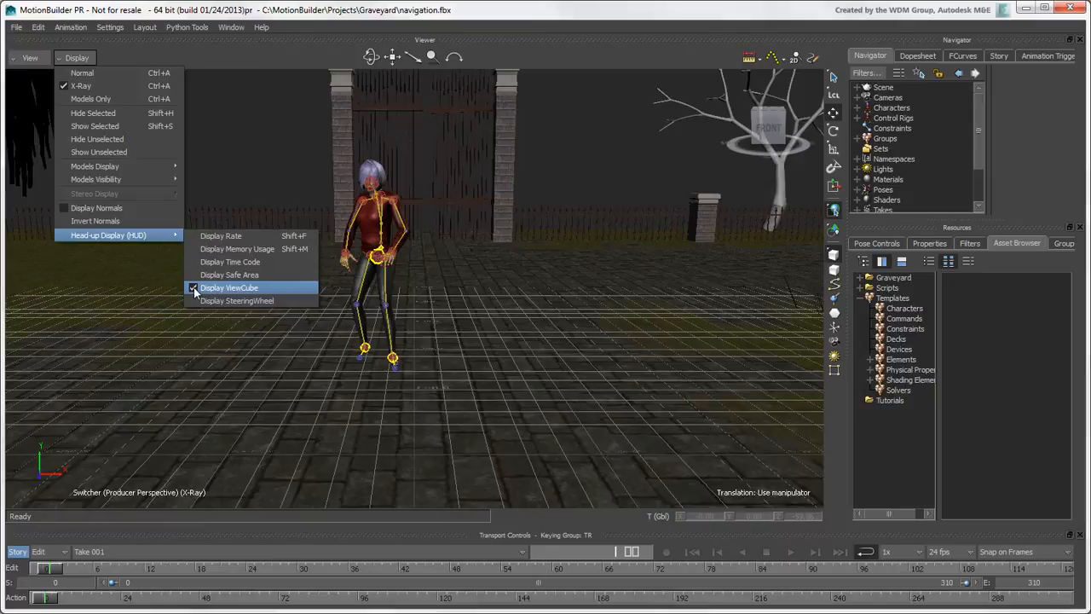
left_click(229, 287)
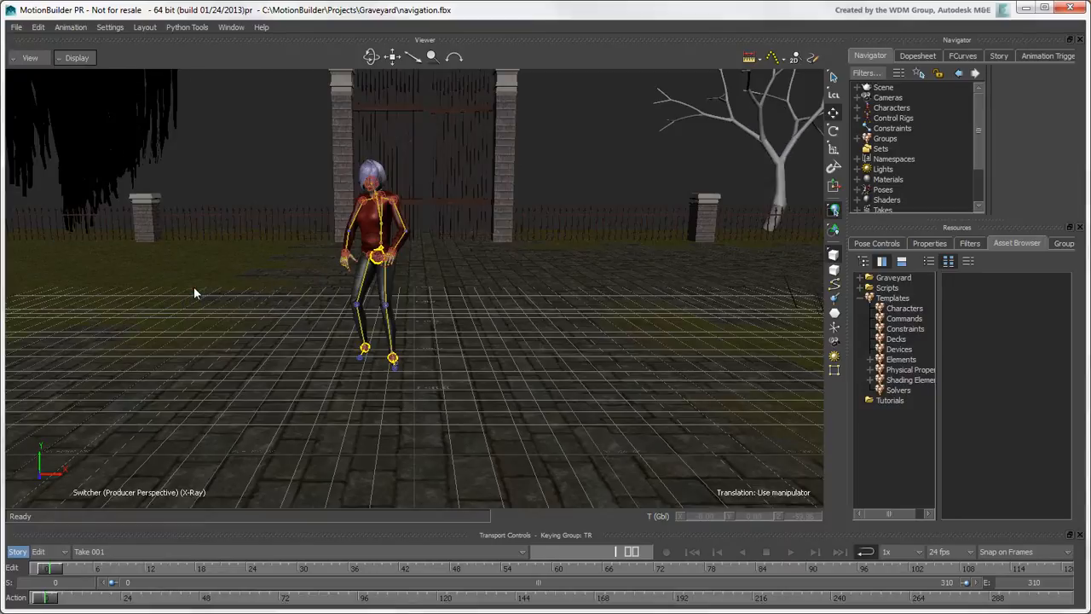
mouse_move(180, 262)
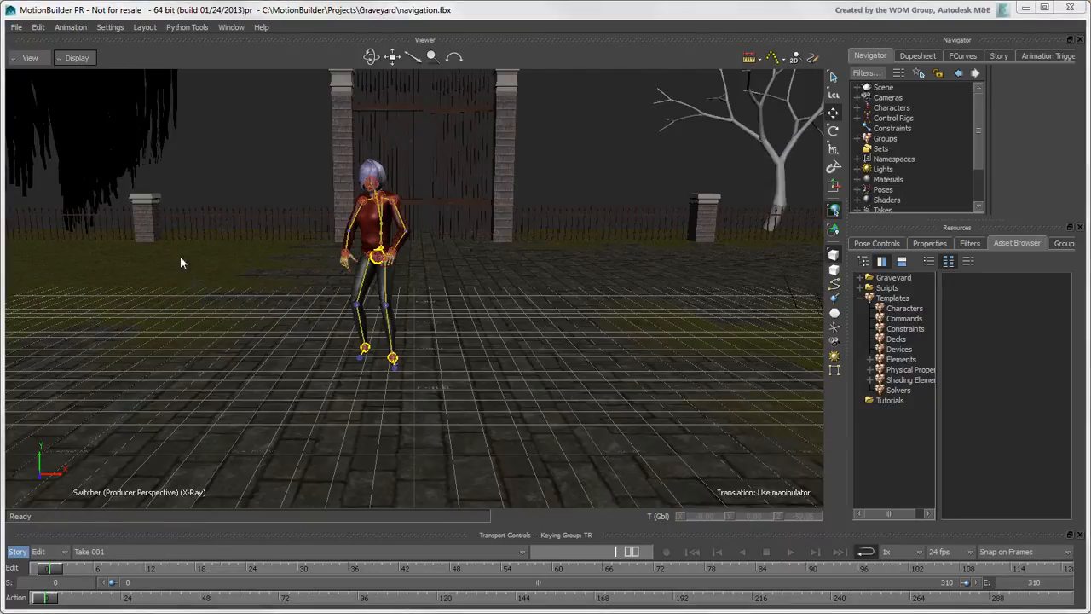
left_click(30, 58)
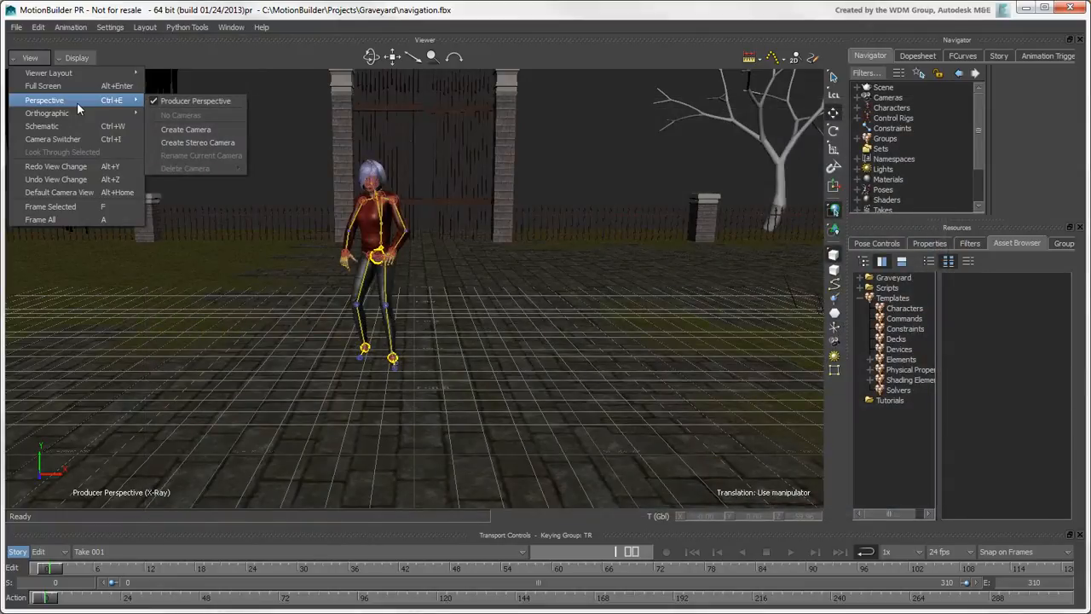
mouse_move(46, 114)
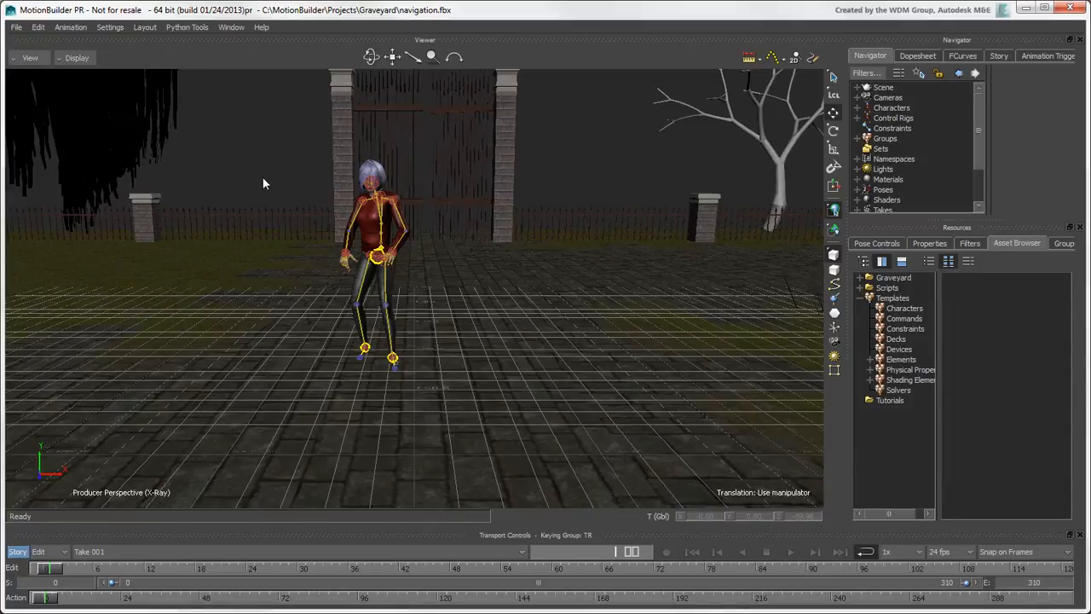
key("ctrl+f")
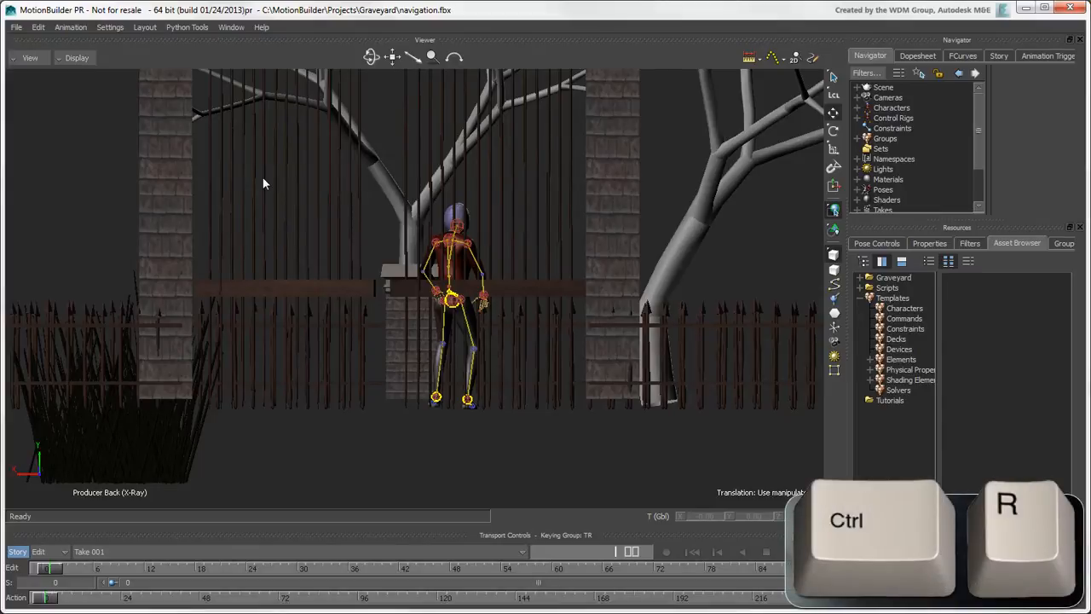
key("ctrl+r")
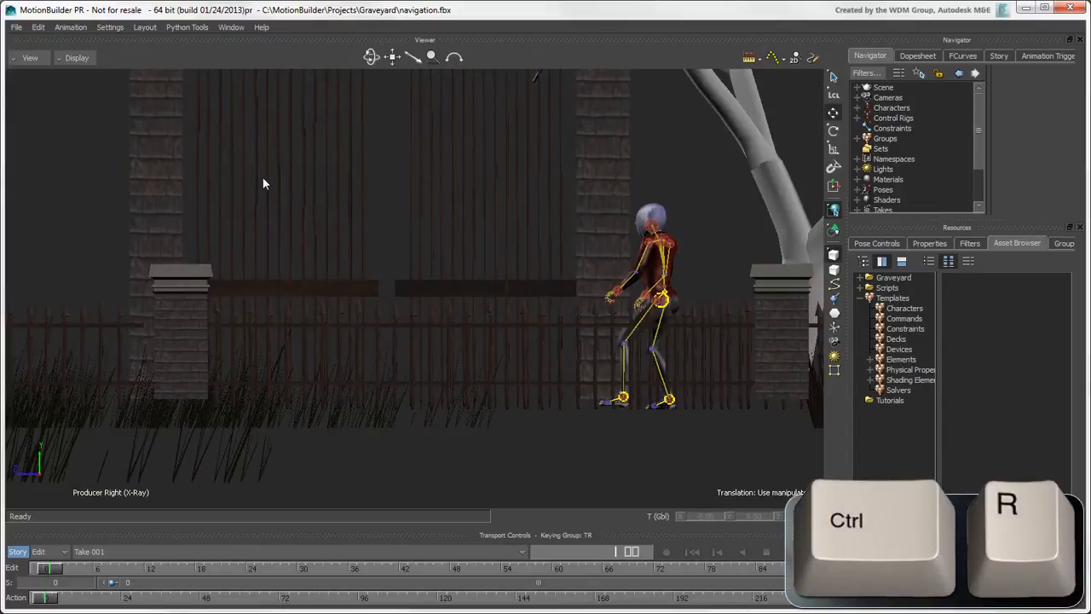
key("ctrl+r")
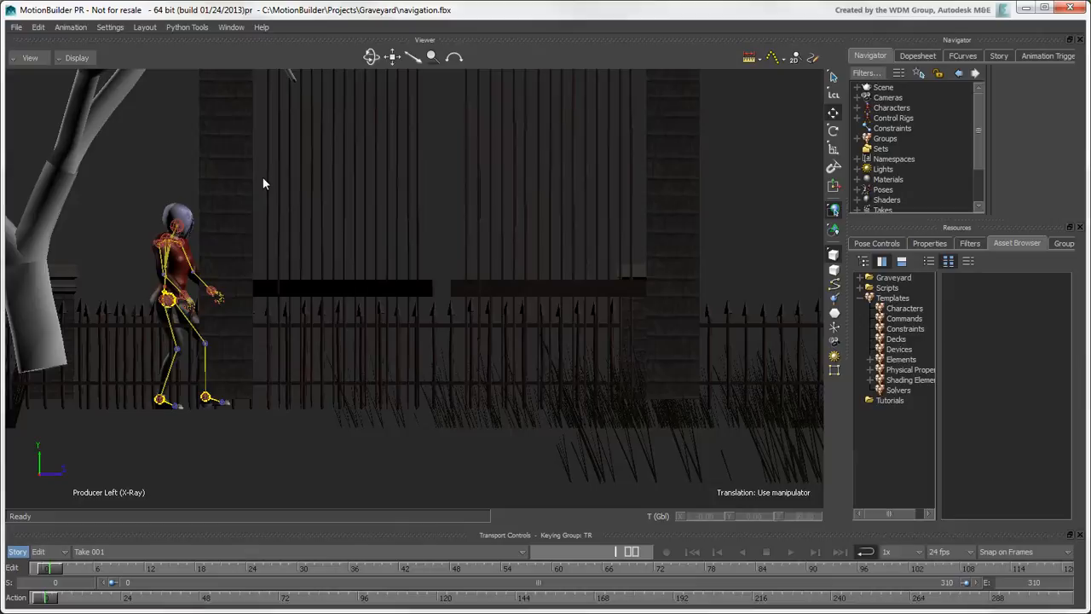
key("ctrl+t")
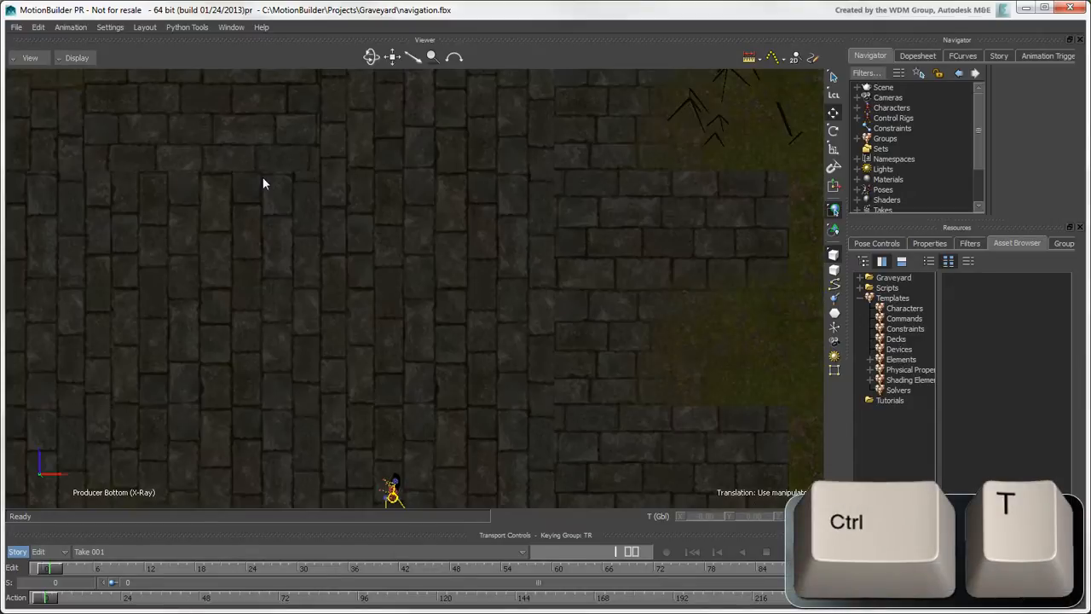
key("ctrl+t")
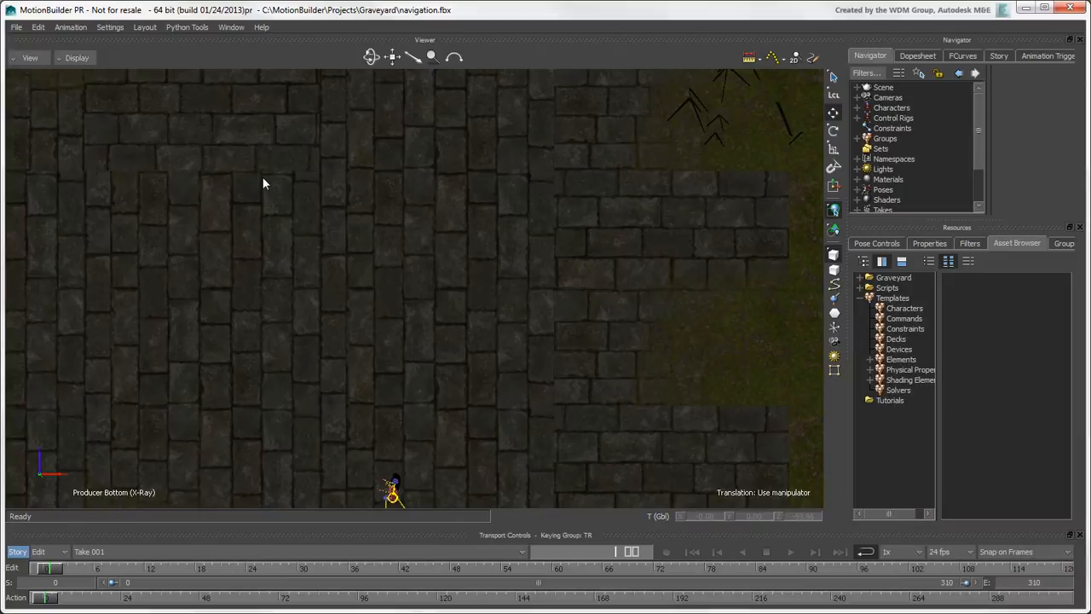
key("ctrl+e")
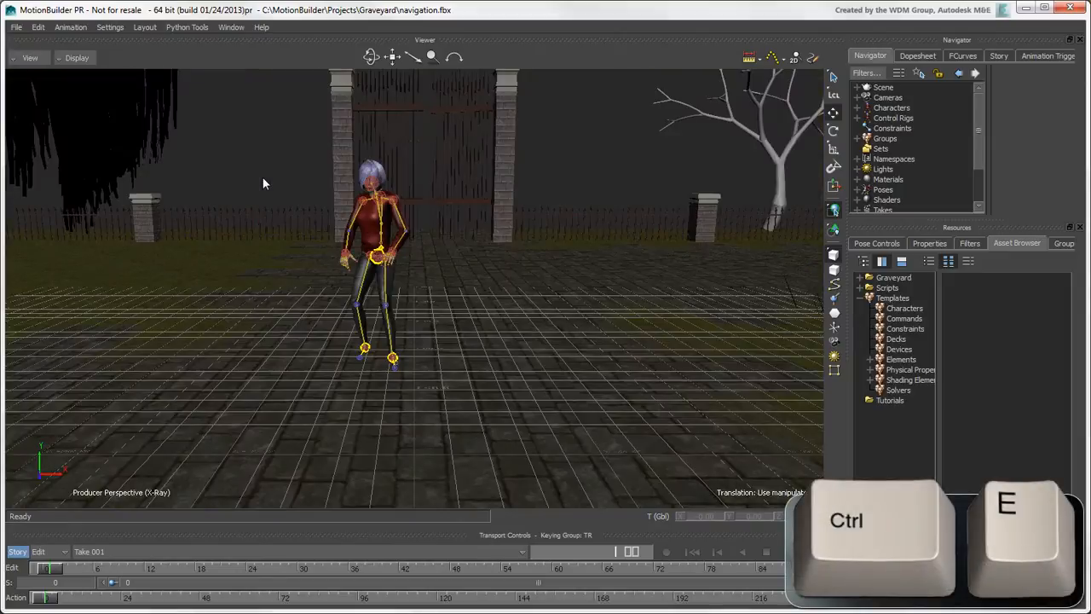
key("ctrl+e")
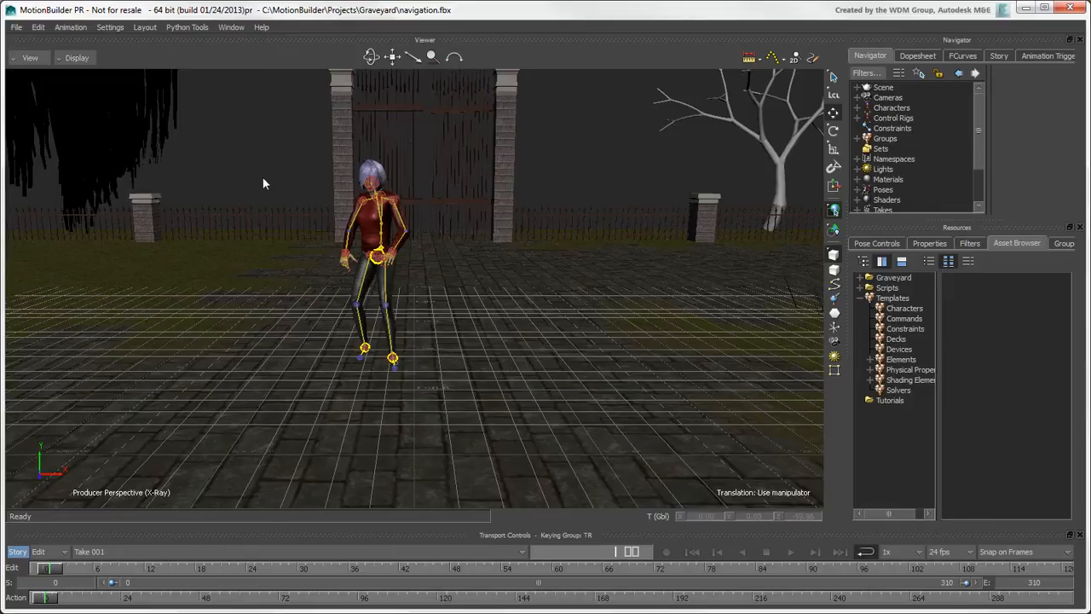
mouse_move(96, 92)
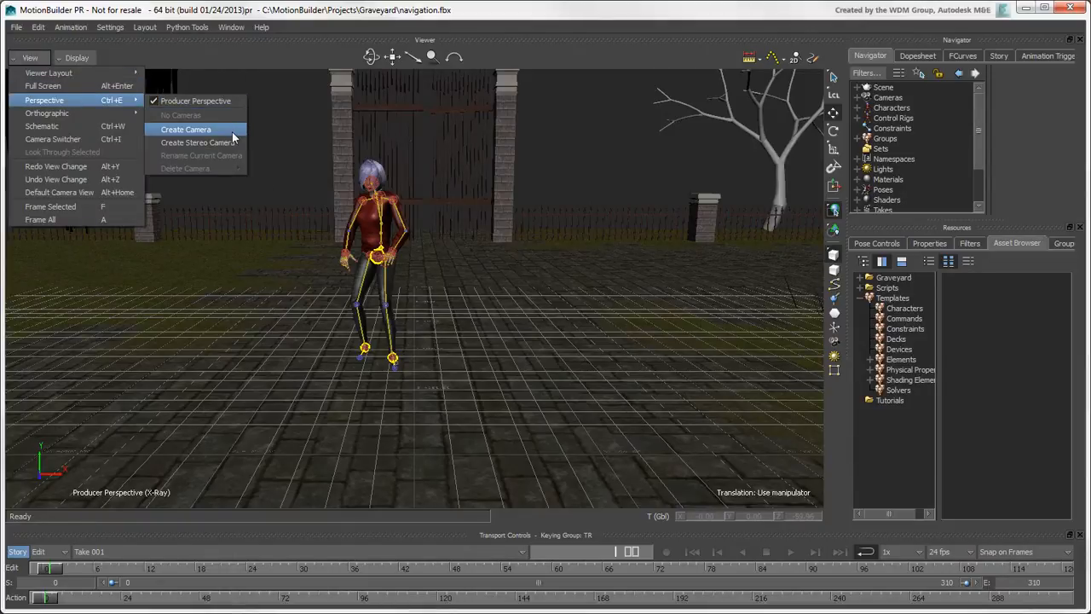
left_click(185, 128)
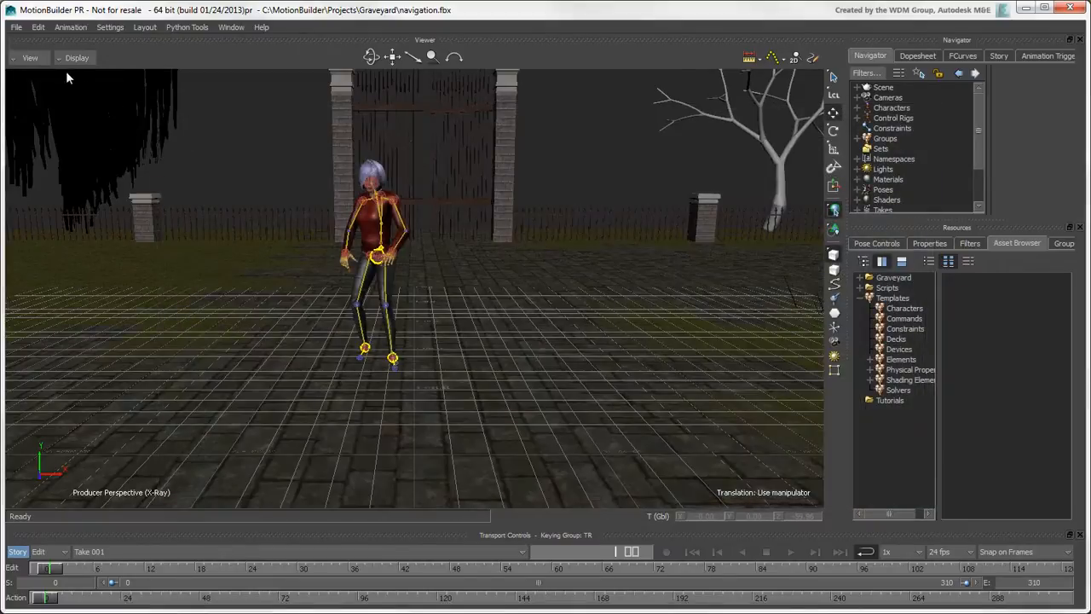
Switch the viewer to Schematic view of Natasha's skeleton.
left_click(29, 57)
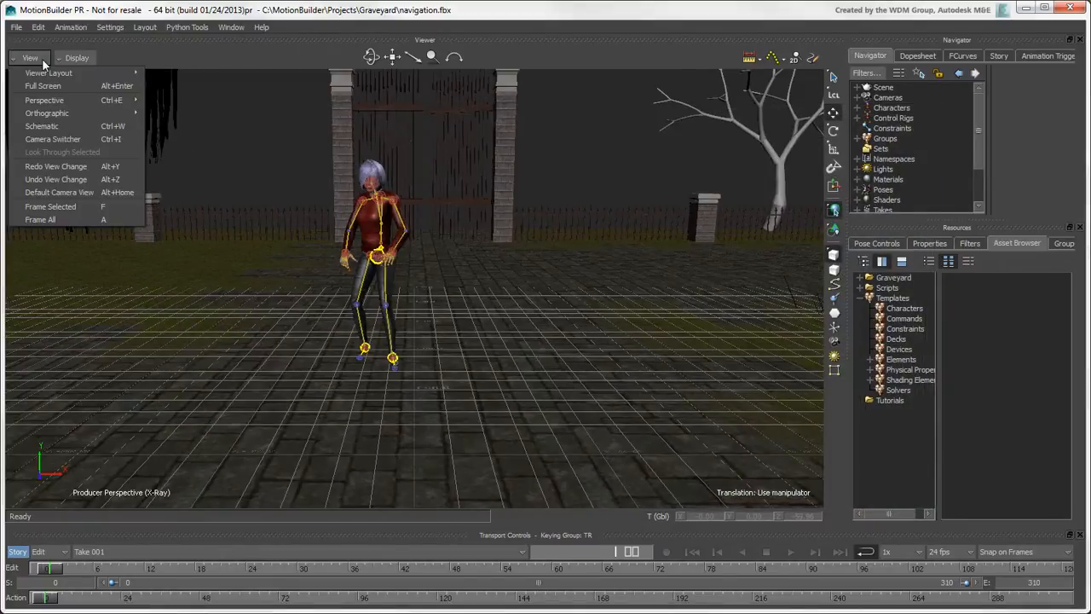
left_click(41, 125)
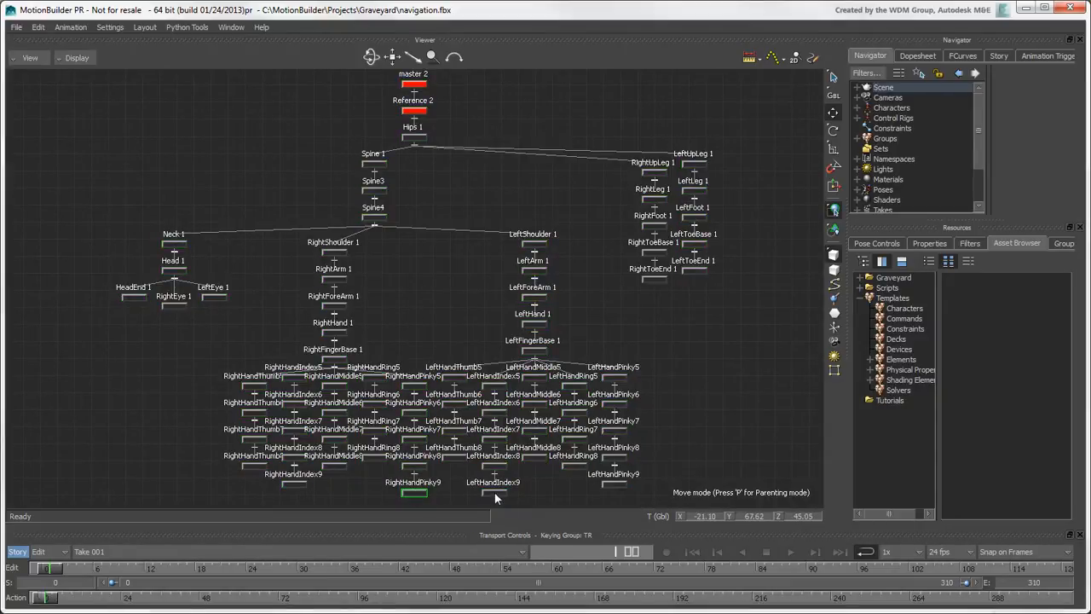
key("ctrl+w")
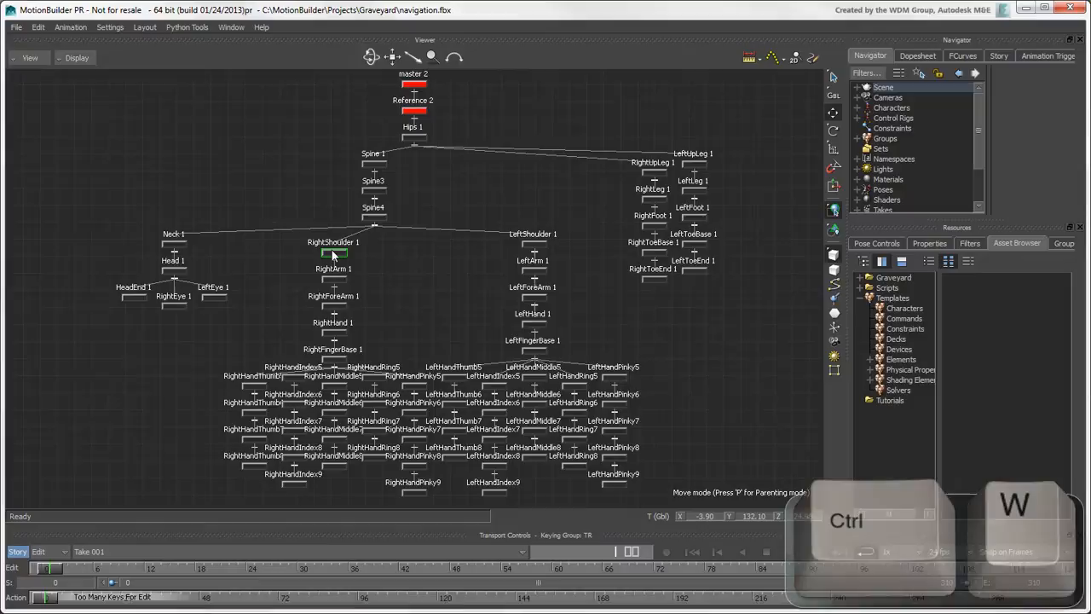
key("ctrl+w")
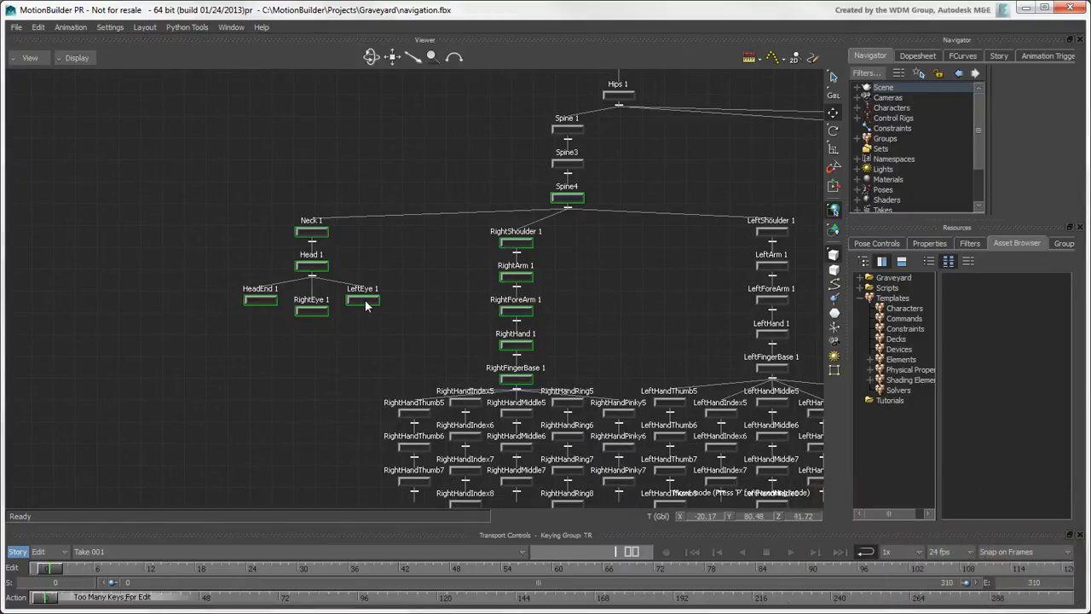
Select the Head 1, RightShoulder 1 and RightForeArm 1 nodes.
left_click(311, 266)
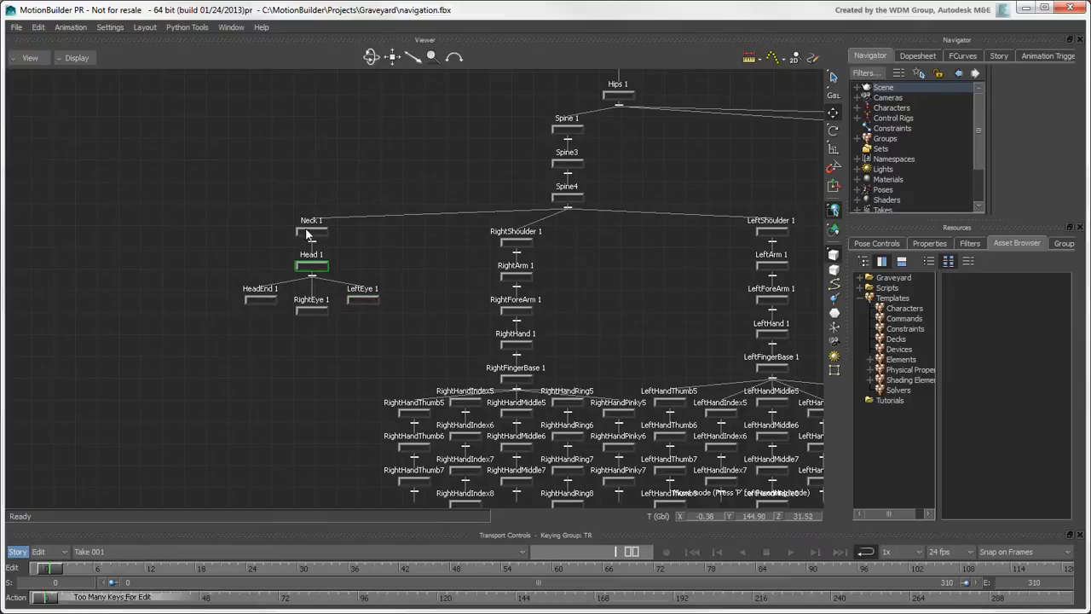
left_click(515, 243)
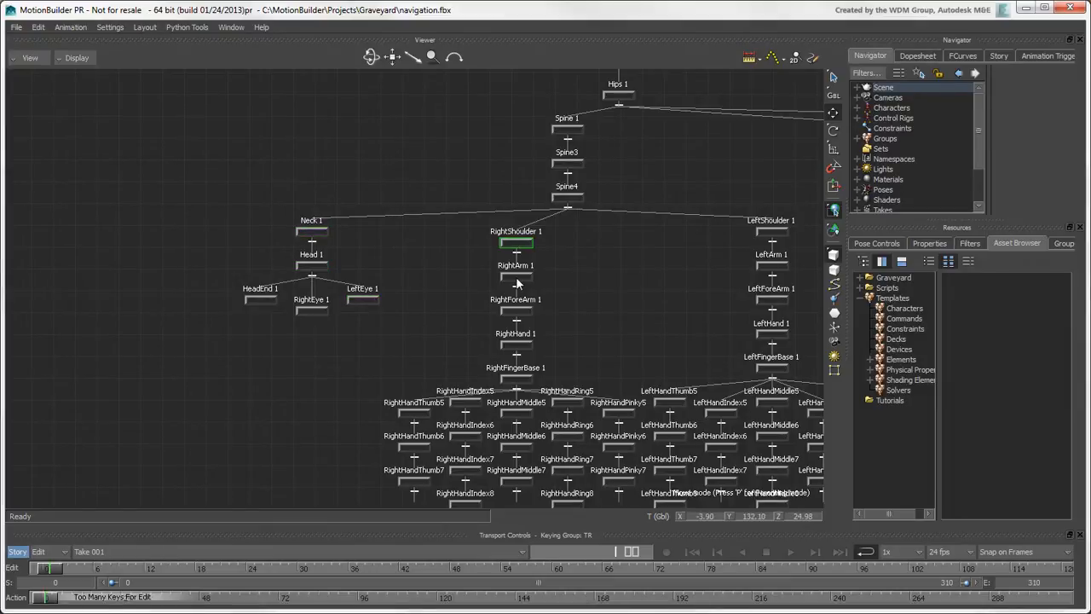
left_click(515, 309)
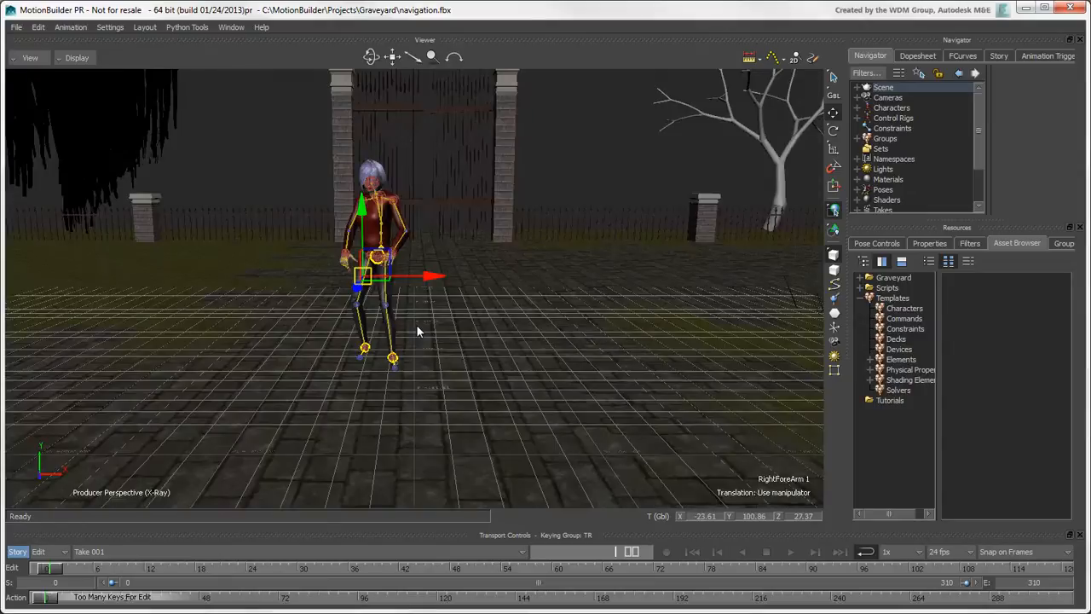
mouse_move(261, 164)
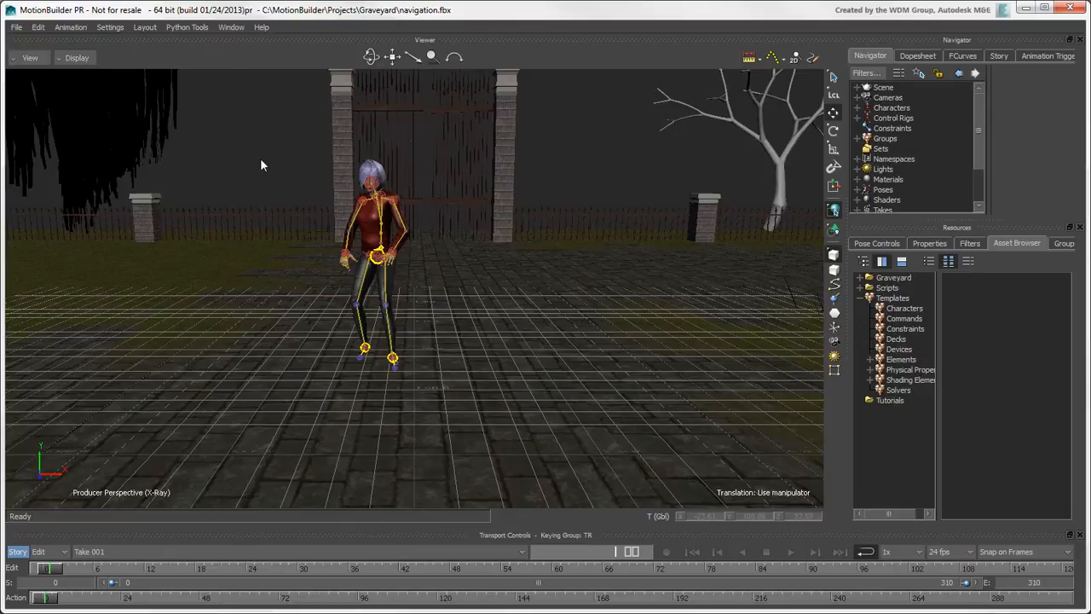
Leave schematic view and split the viewer into Perspective and Front panes.
left_click(30, 57)
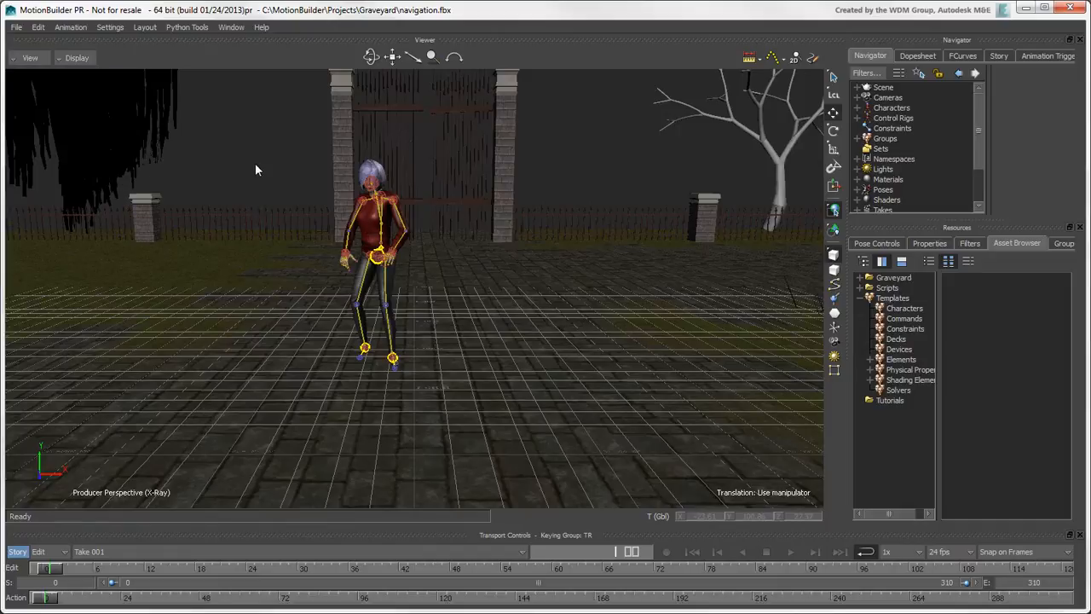
key("ctrl+2")
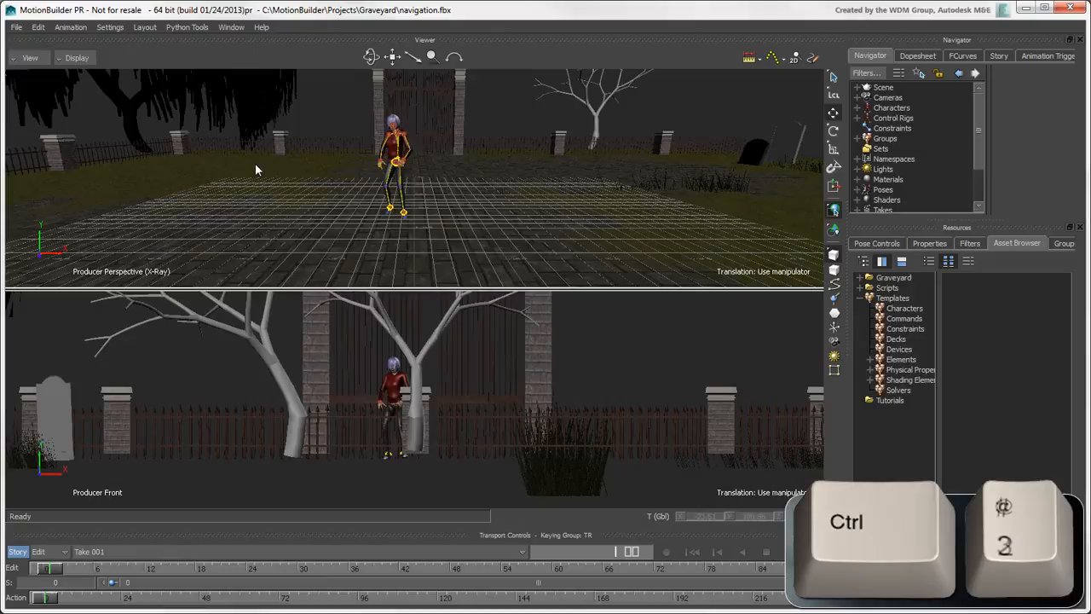
Return to a single viewer, then show four panes: Perspective, Front, Top, Right.
key("ctrl+3")
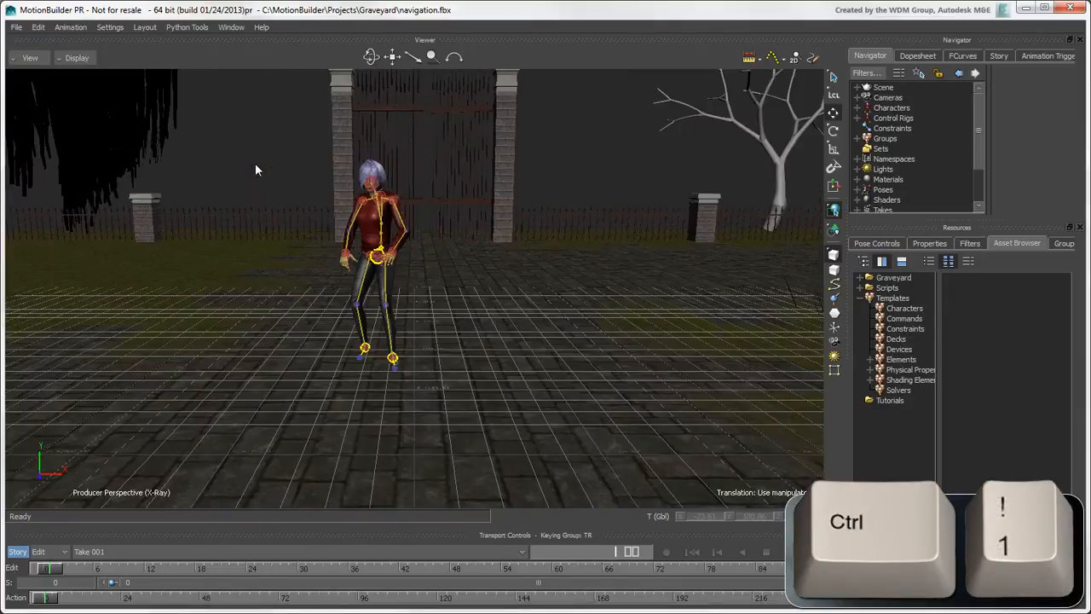
key("ctrl+1")
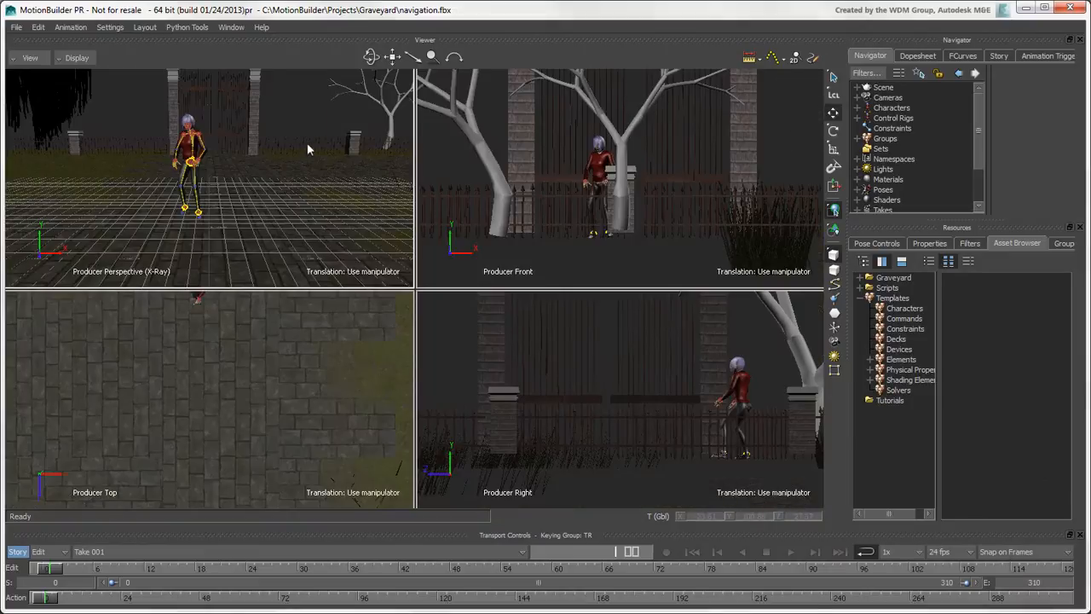
mouse_move(358, 120)
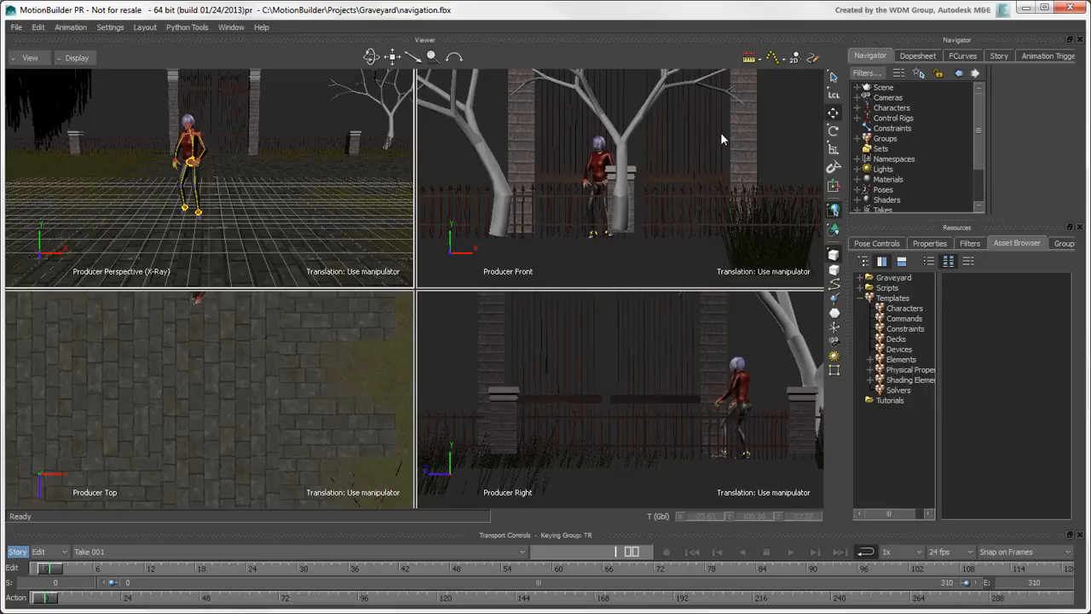
mouse_move(452, 349)
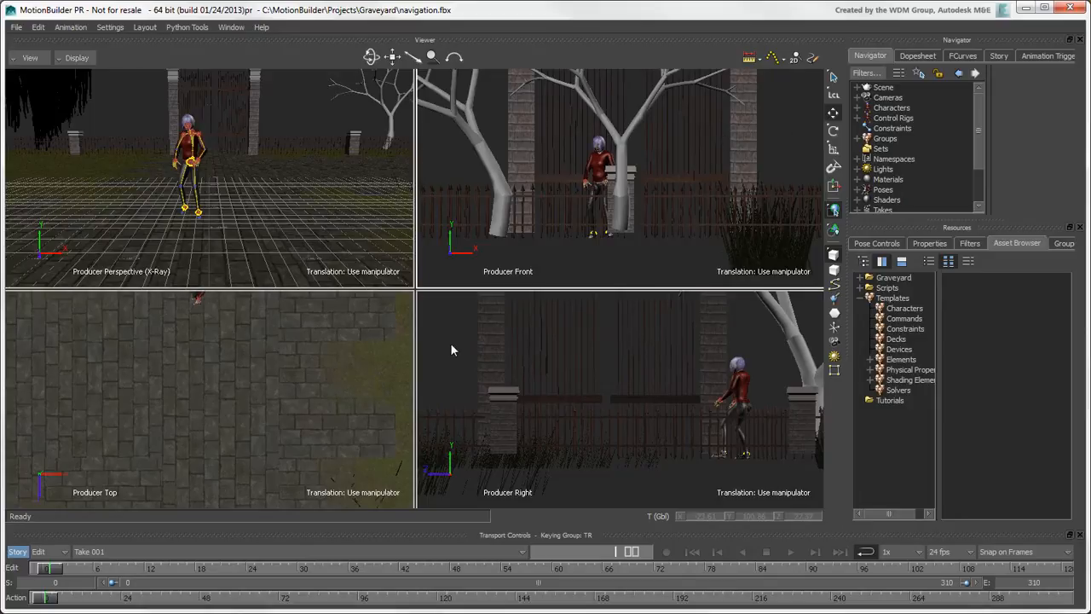
mouse_move(301, 108)
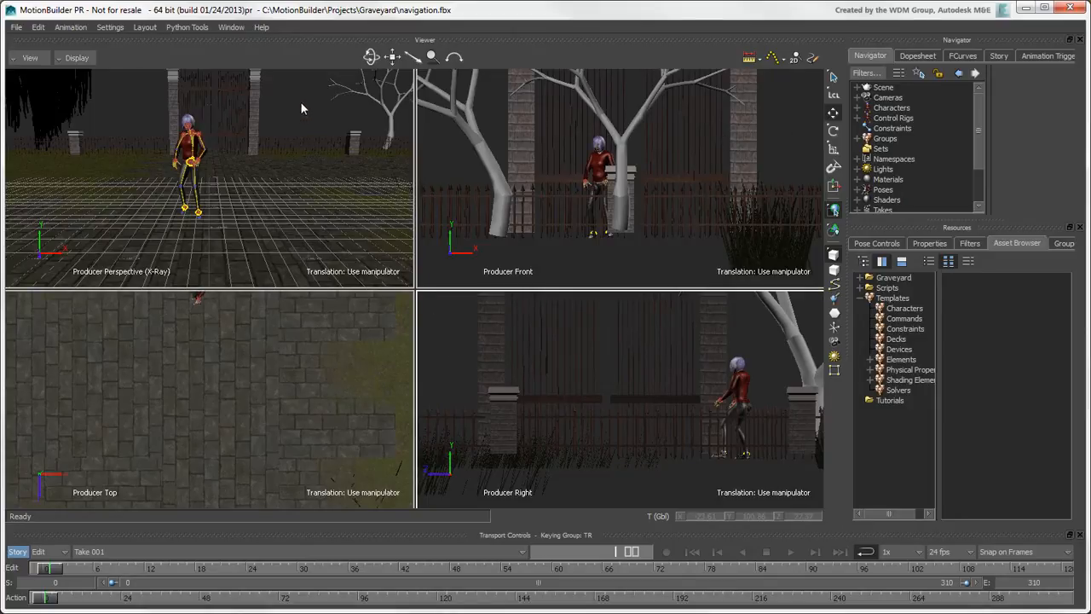
mouse_move(442, 151)
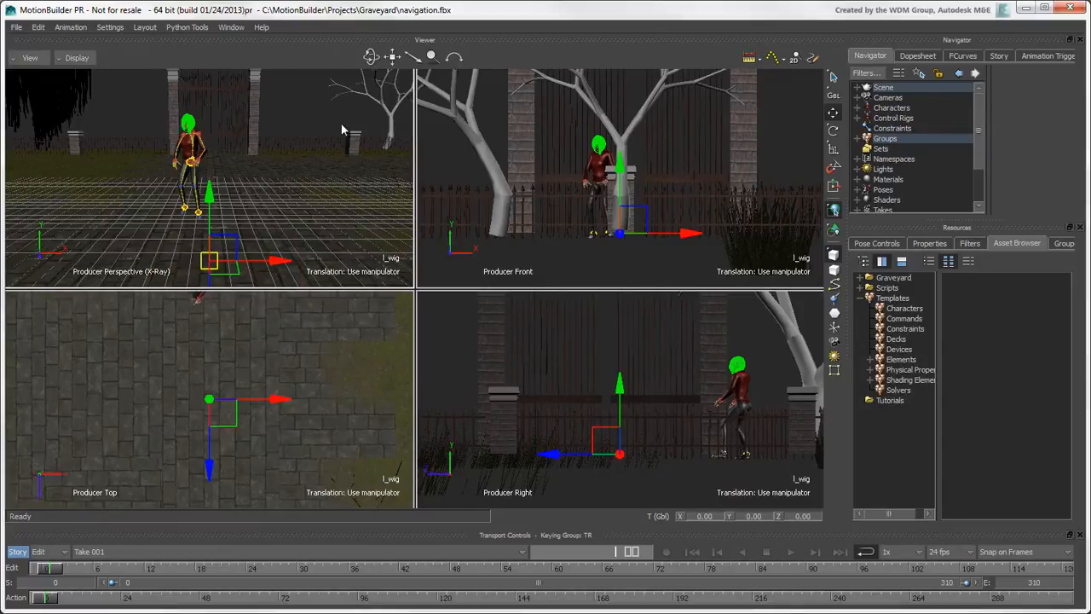
Frame the whole graveyard in the Perspective and Front panes.
key("a")
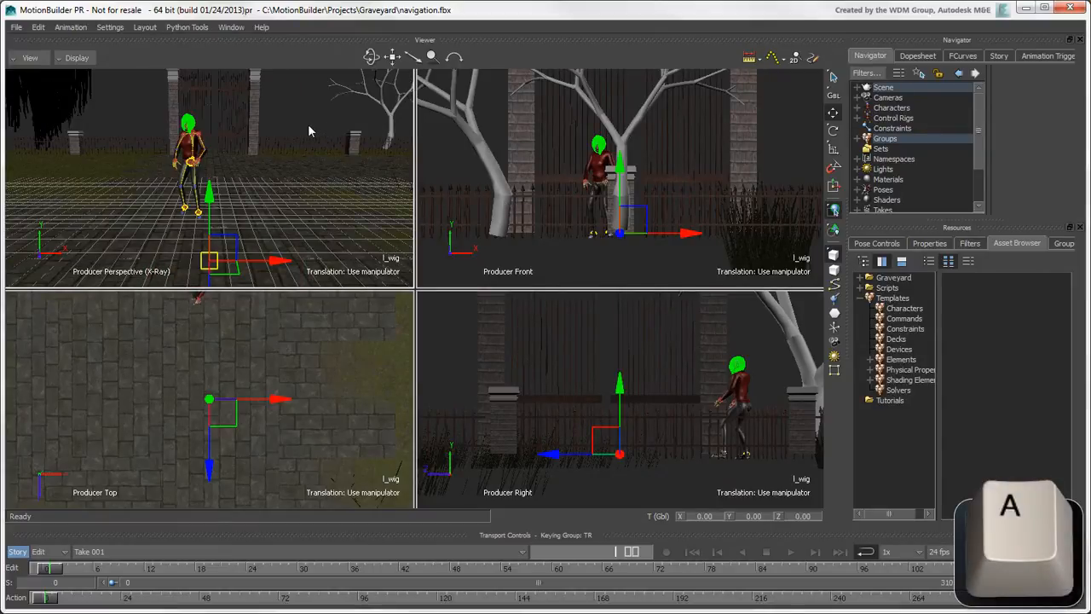
key("f")
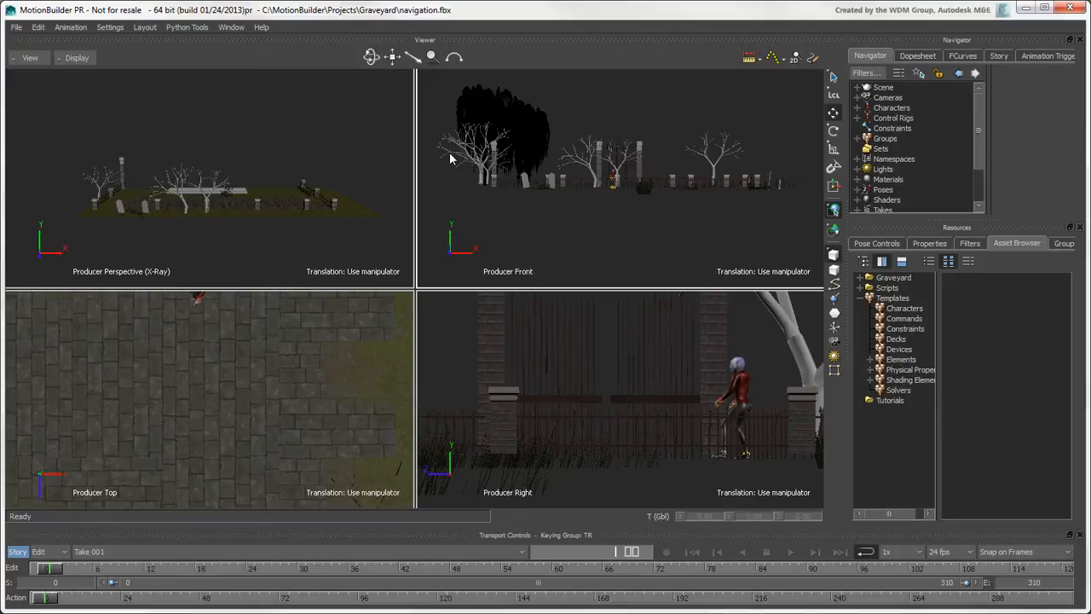
mouse_move(461, 183)
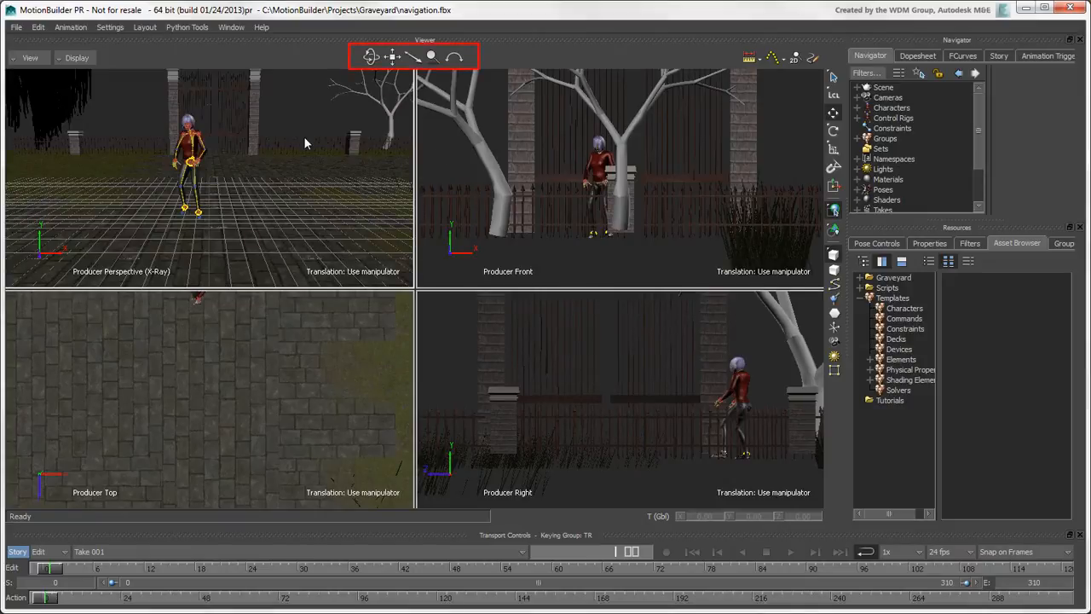
mouse_move(314, 126)
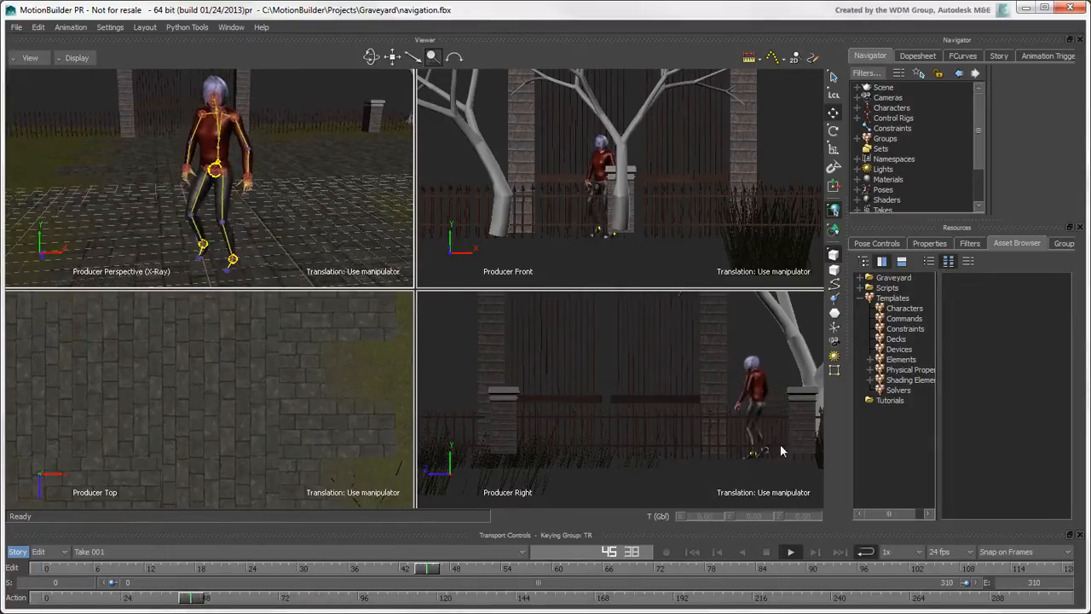
Stop Natasha's animation playback at frame 75.
left_click(789, 552)
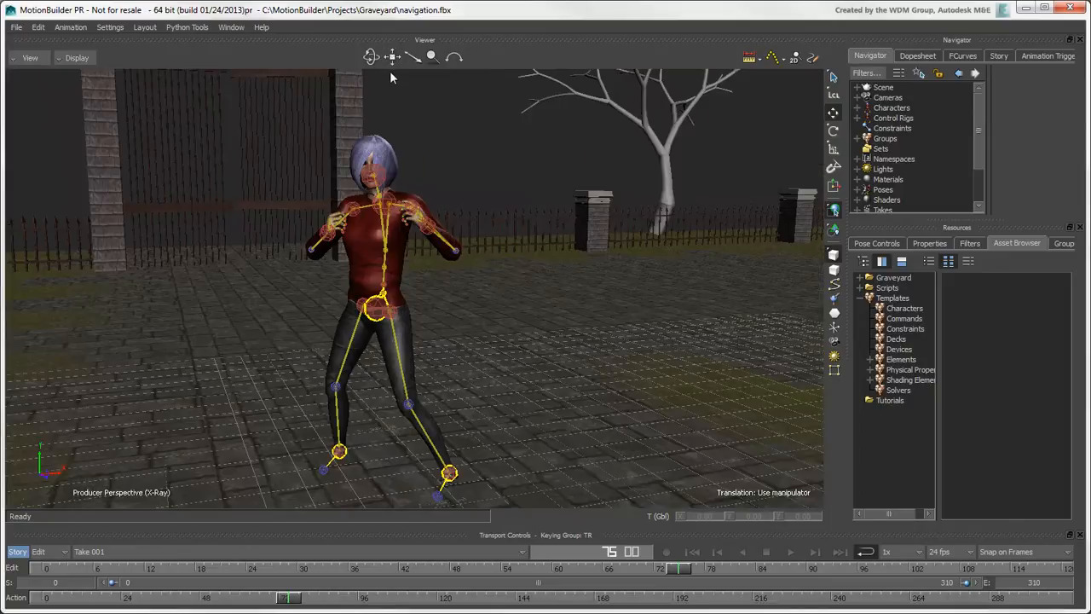
Swing and slide the Perspective camera so Natasha sits left of centre.
left_click(371, 57)
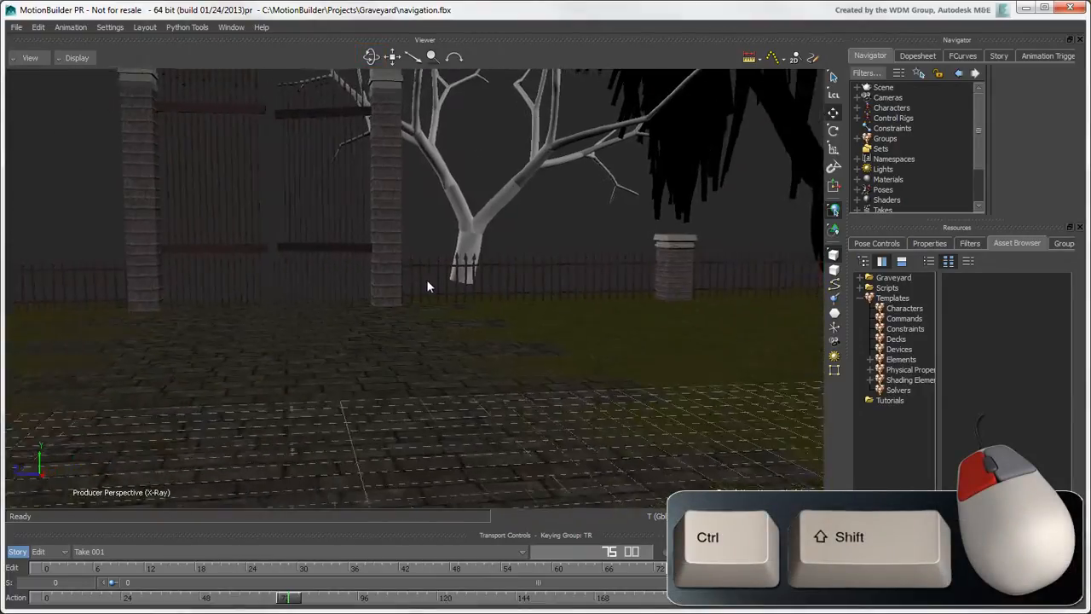
left_click_drag(426, 286, 614, 315)
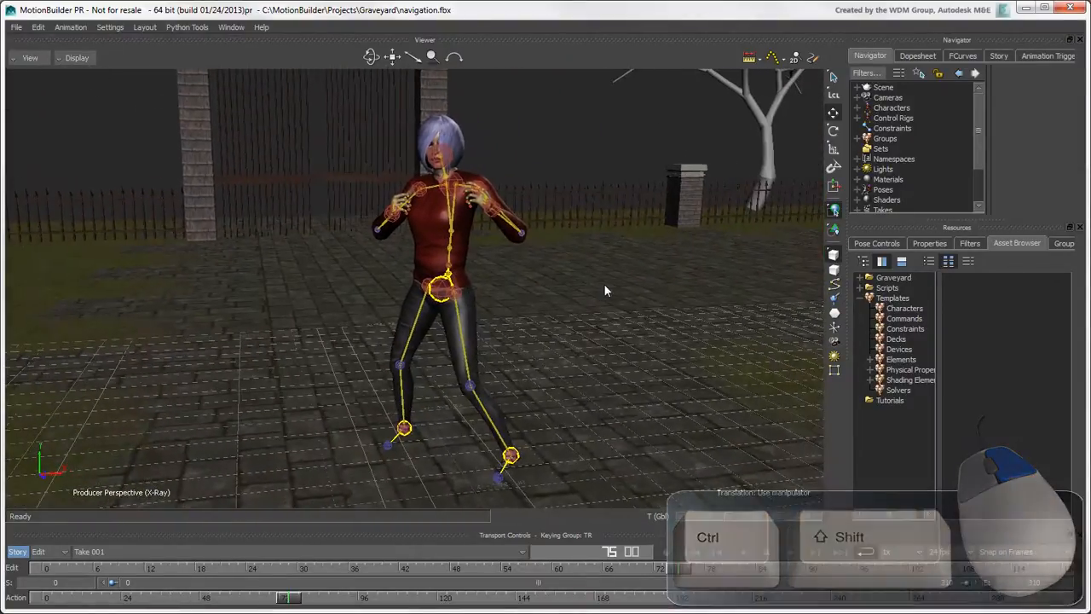
left_click(393, 56)
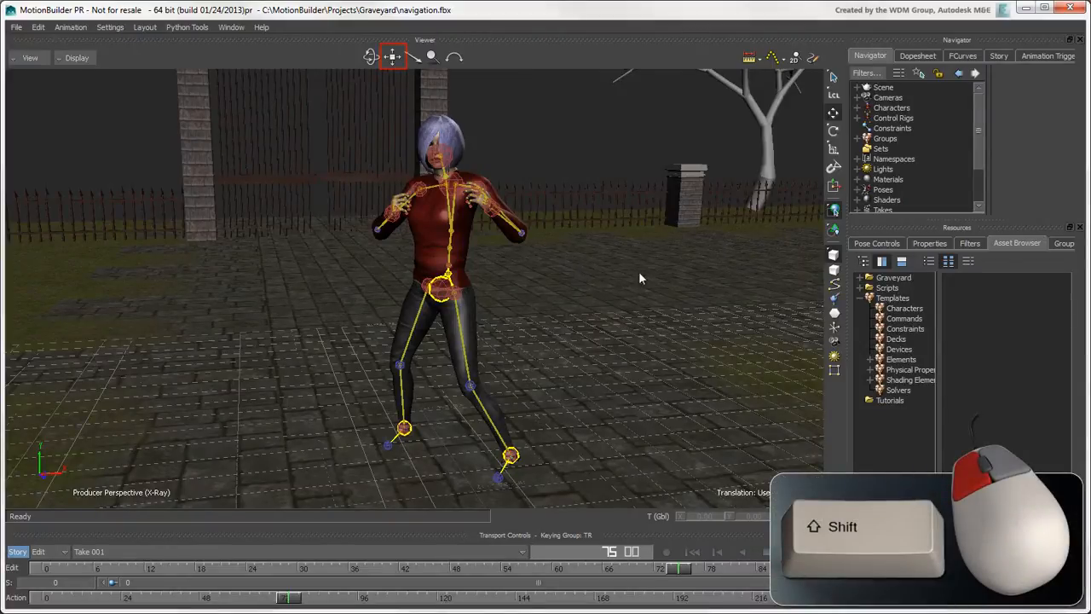
left_click_drag(641, 278, 430, 286)
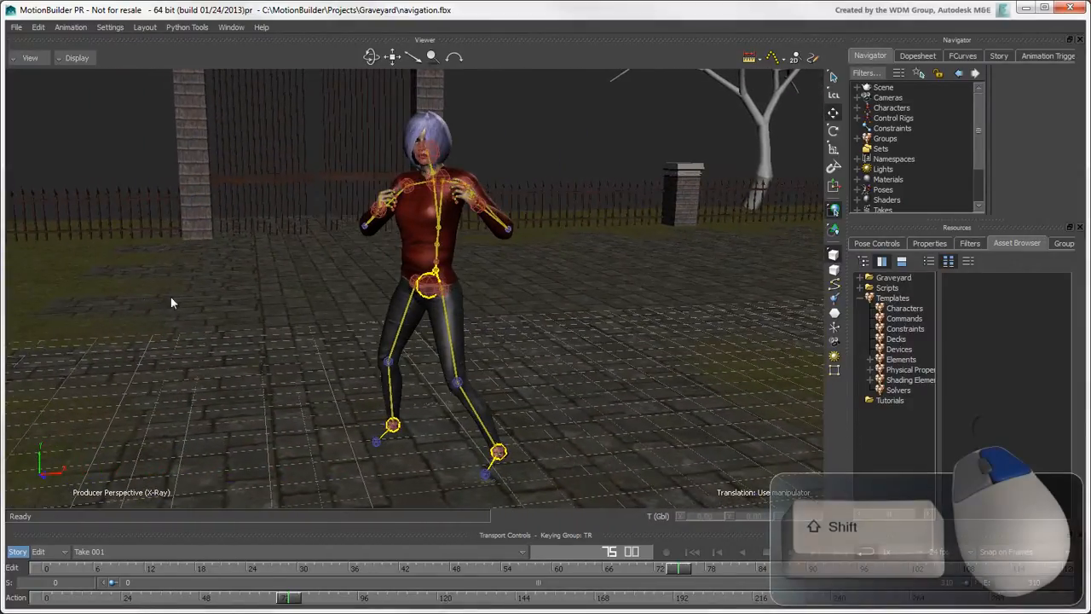
left_click_drag(170, 303, 486, 320)
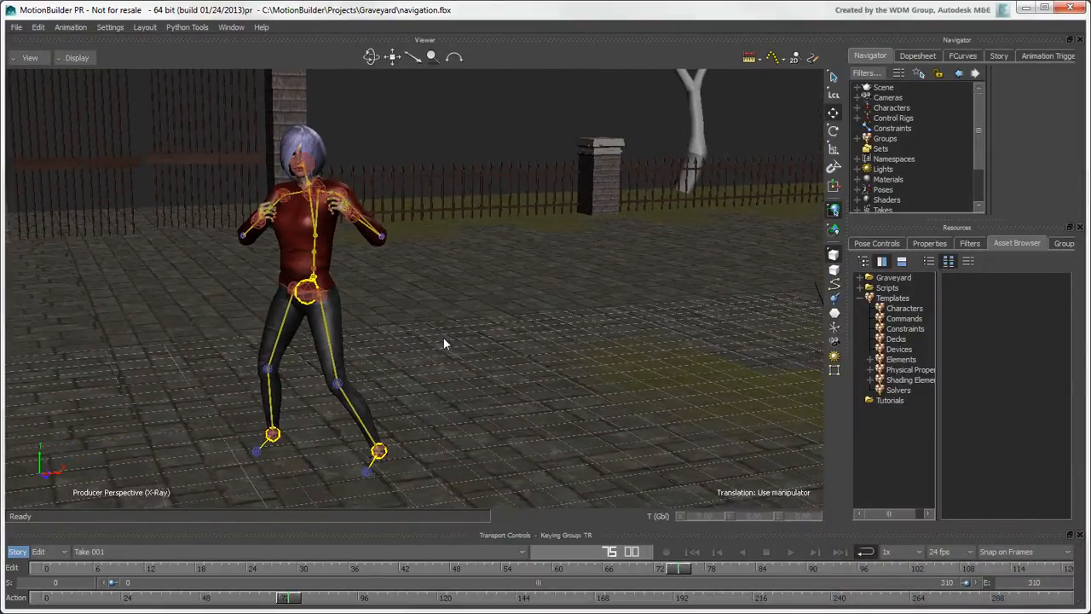
mouse_move(563, 252)
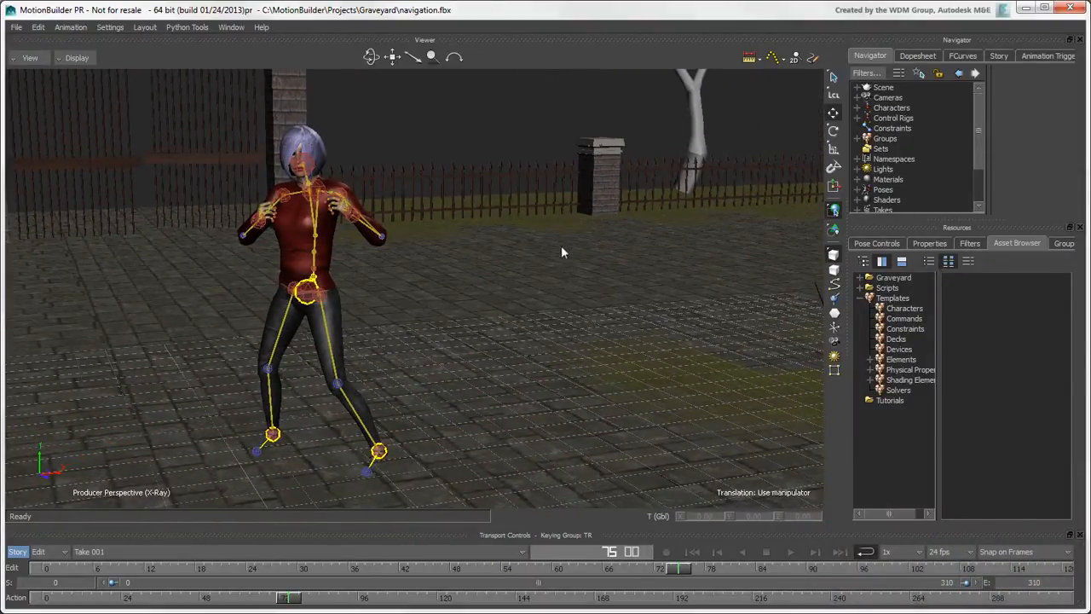
scroll("down", 3)
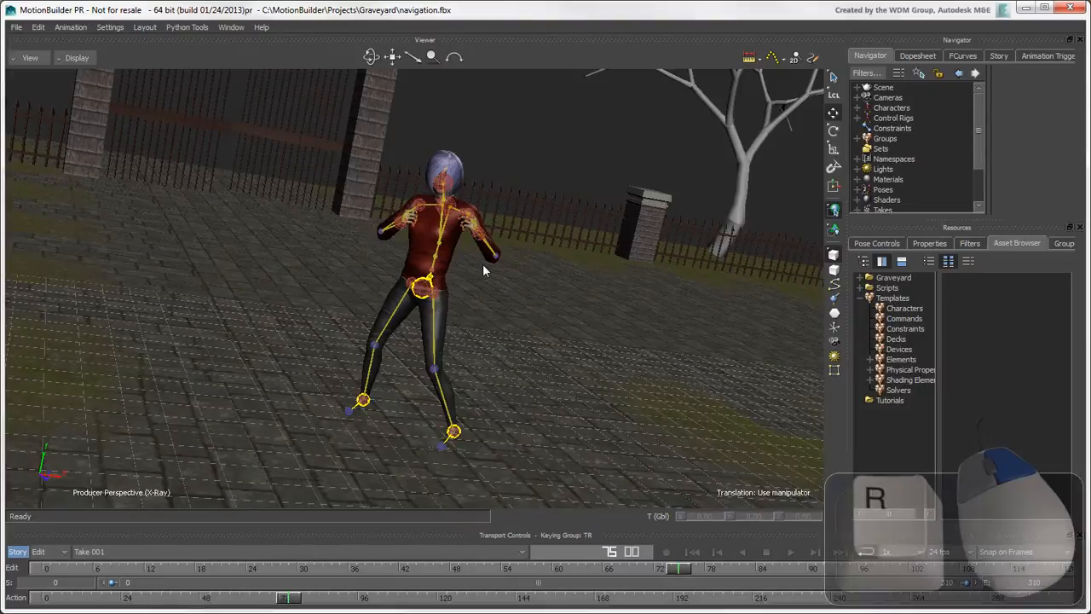
Roll the Perspective camera onto its side and back the other way.
left_click_drag(486, 273, 529, 276)
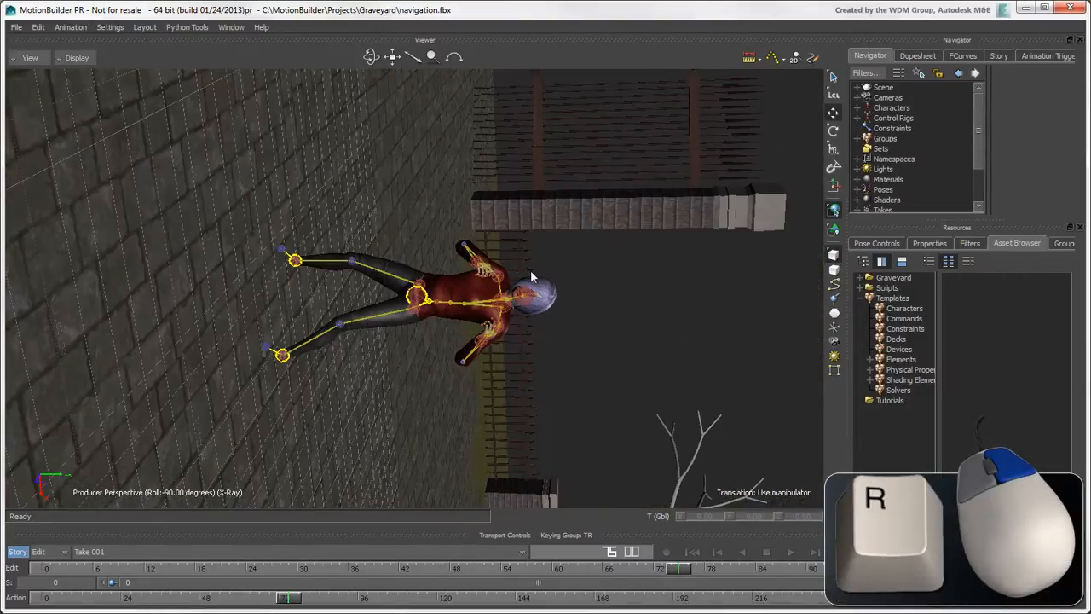
left_click_drag(529, 281, 431, 286)
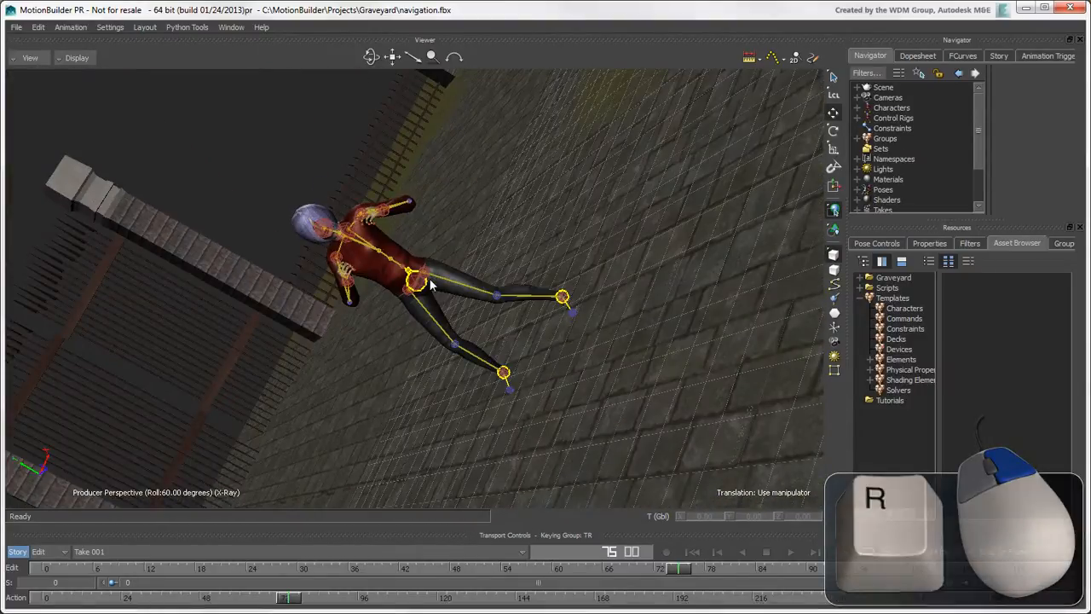
left_click_drag(427, 290, 461, 286)
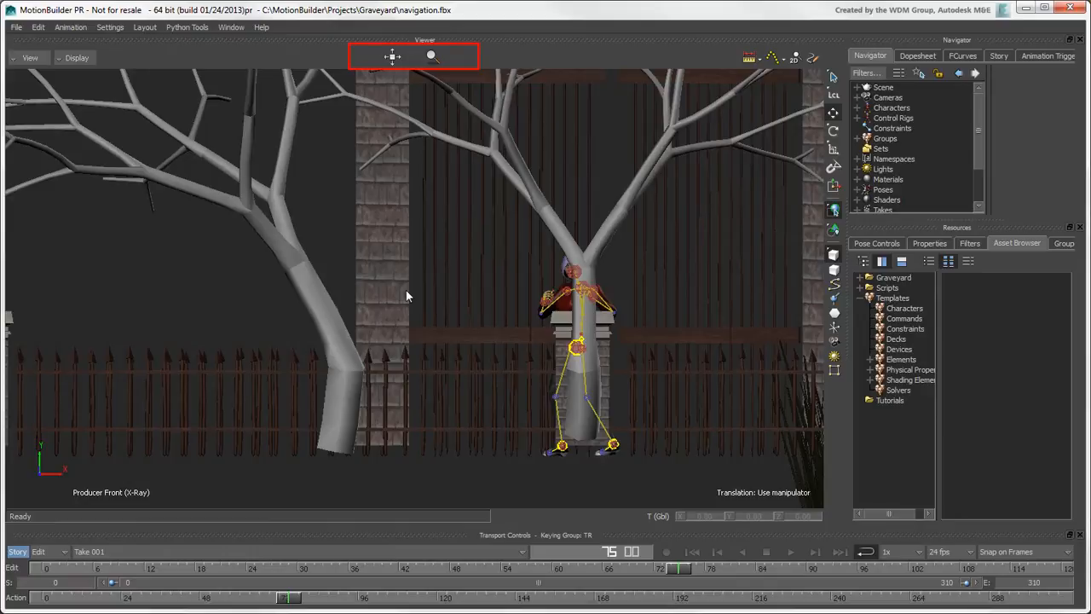
mouse_move(368, 221)
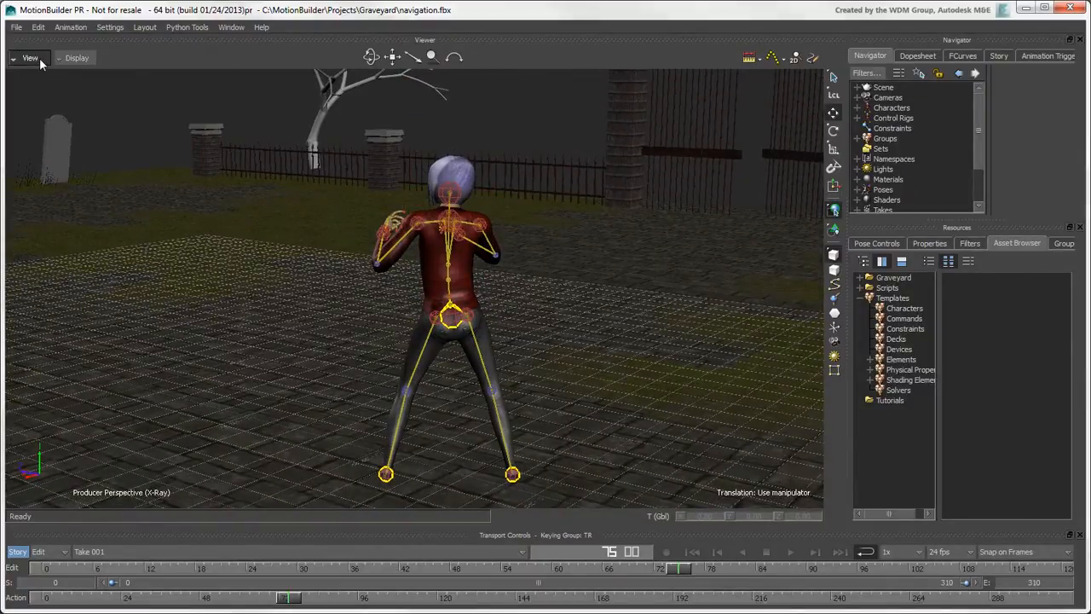
Undo and redo the last view change, then restore the default camera view.
left_click(30, 57)
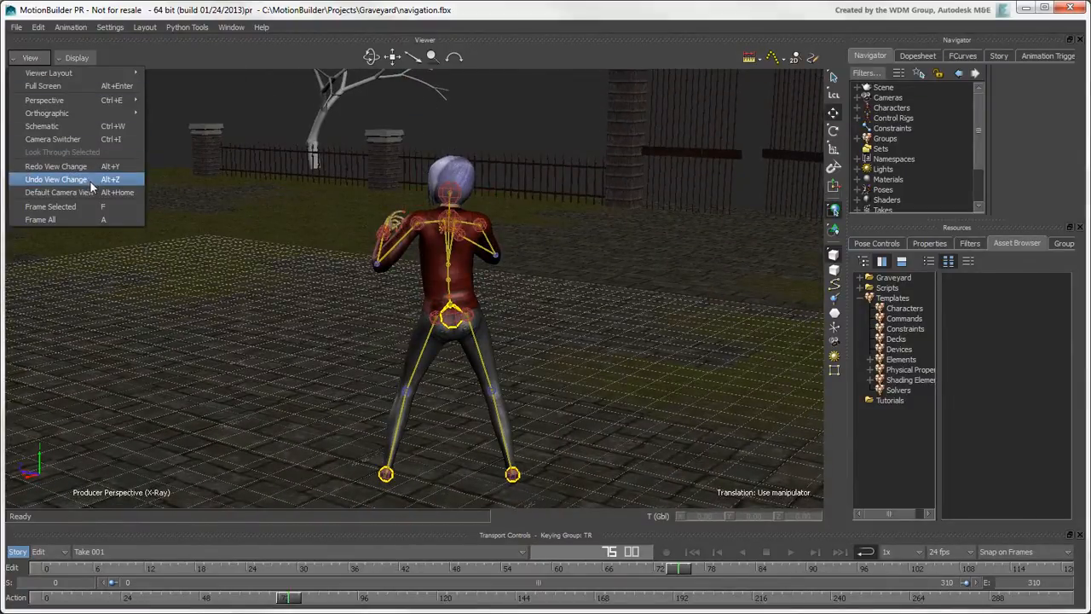
key("Alt+z")
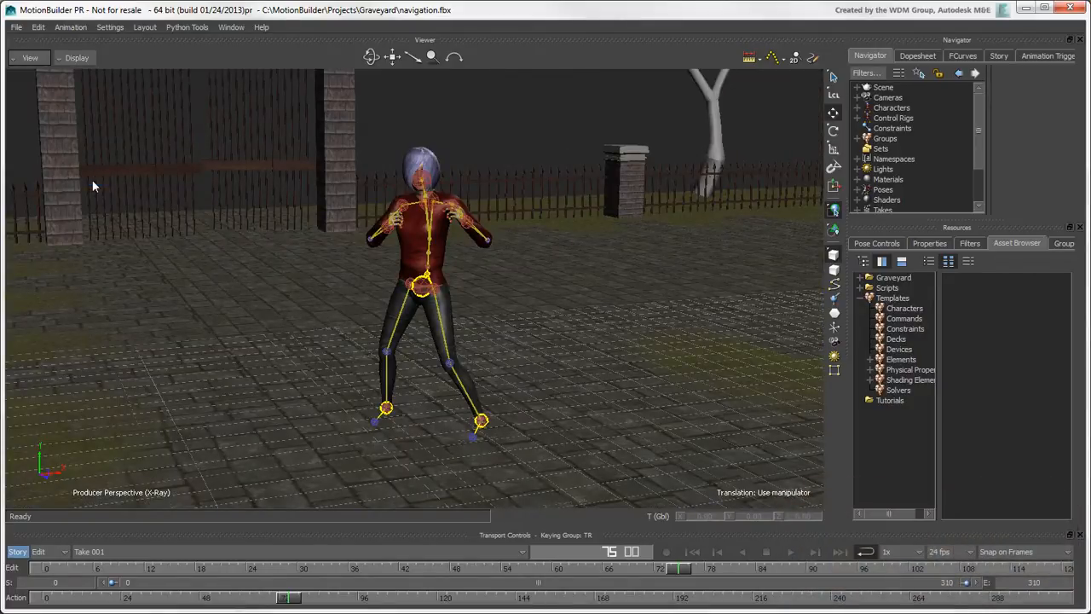
left_click(30, 57)
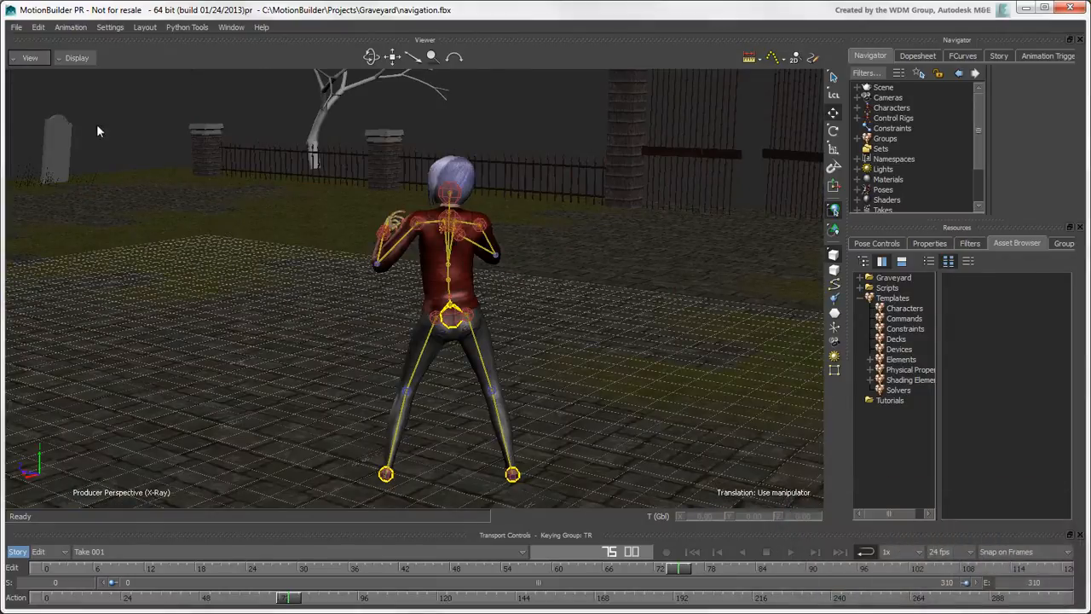
left_click(30, 57)
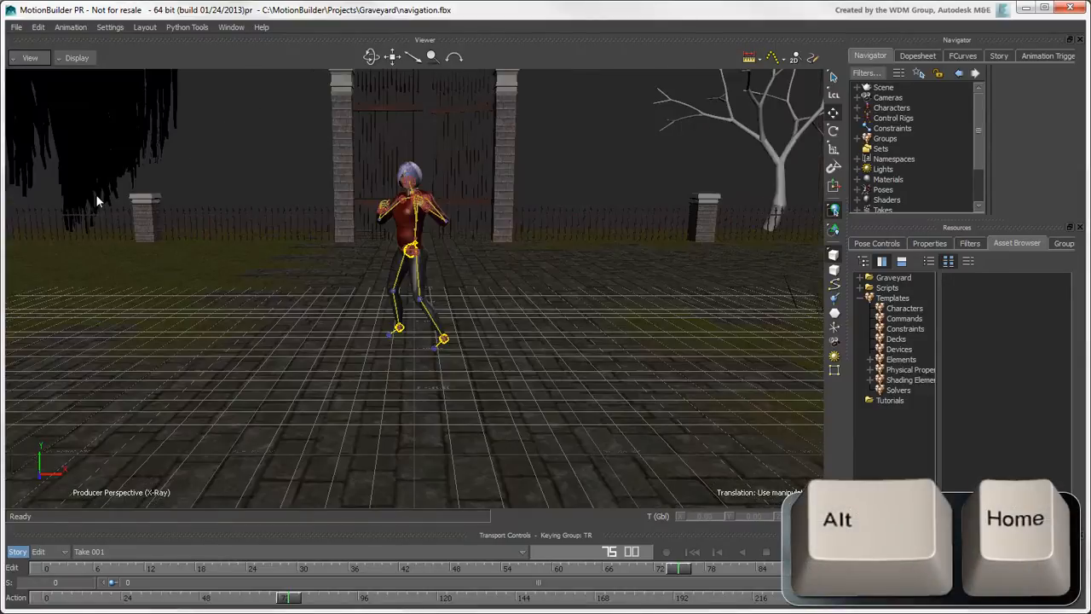
key("Home")
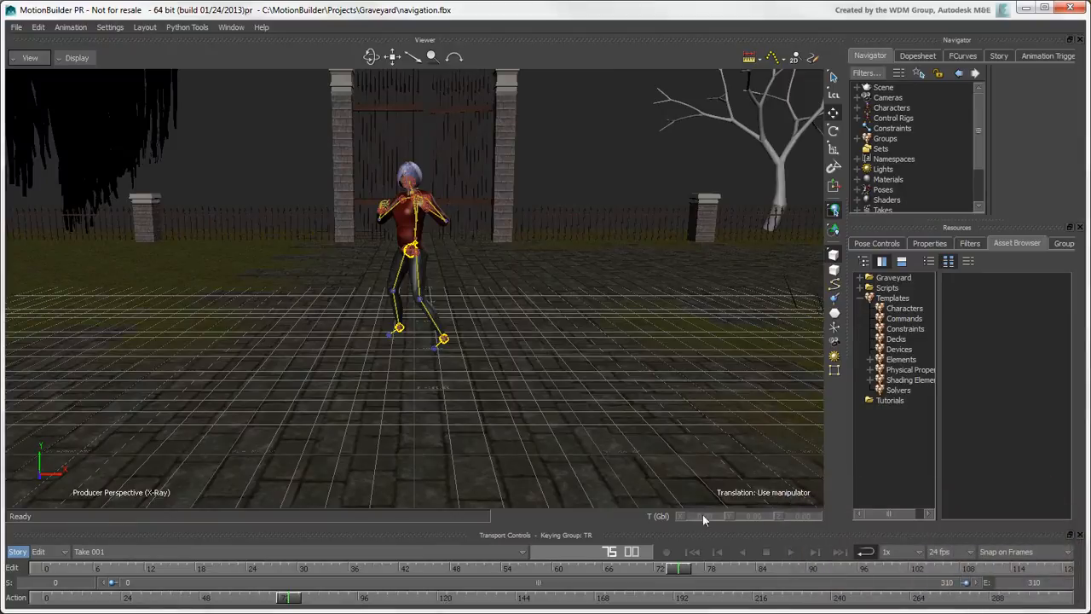